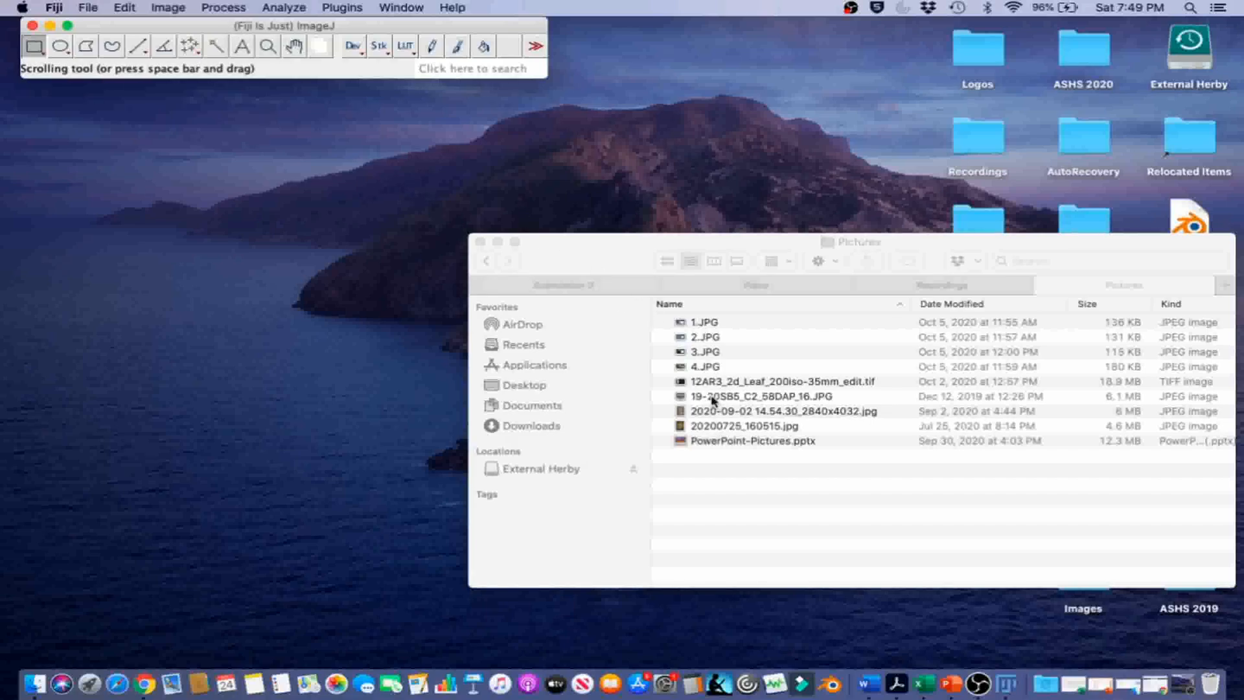
Step: Open 19-20SB5_C2_58DAP_16.JPG from the Pictures folder in Fiji
{"action": "double_click", "coordinate": [755, 397]}
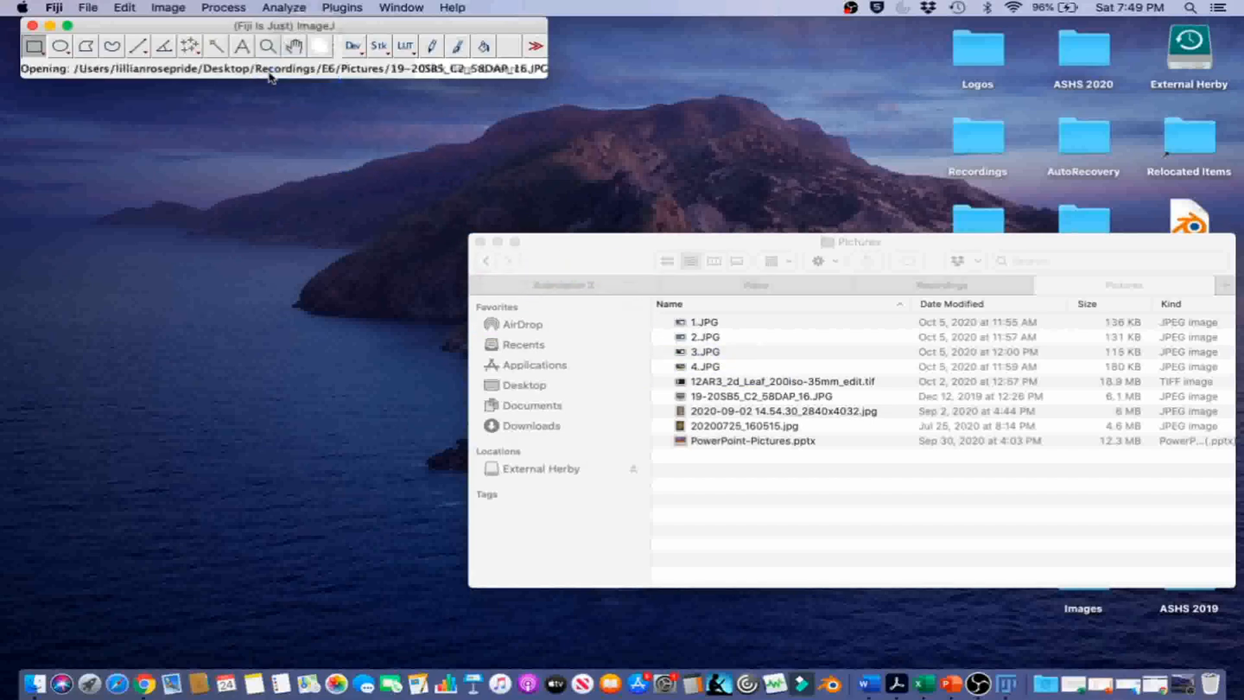
{"action": "double_click", "coordinate": [760, 396]}
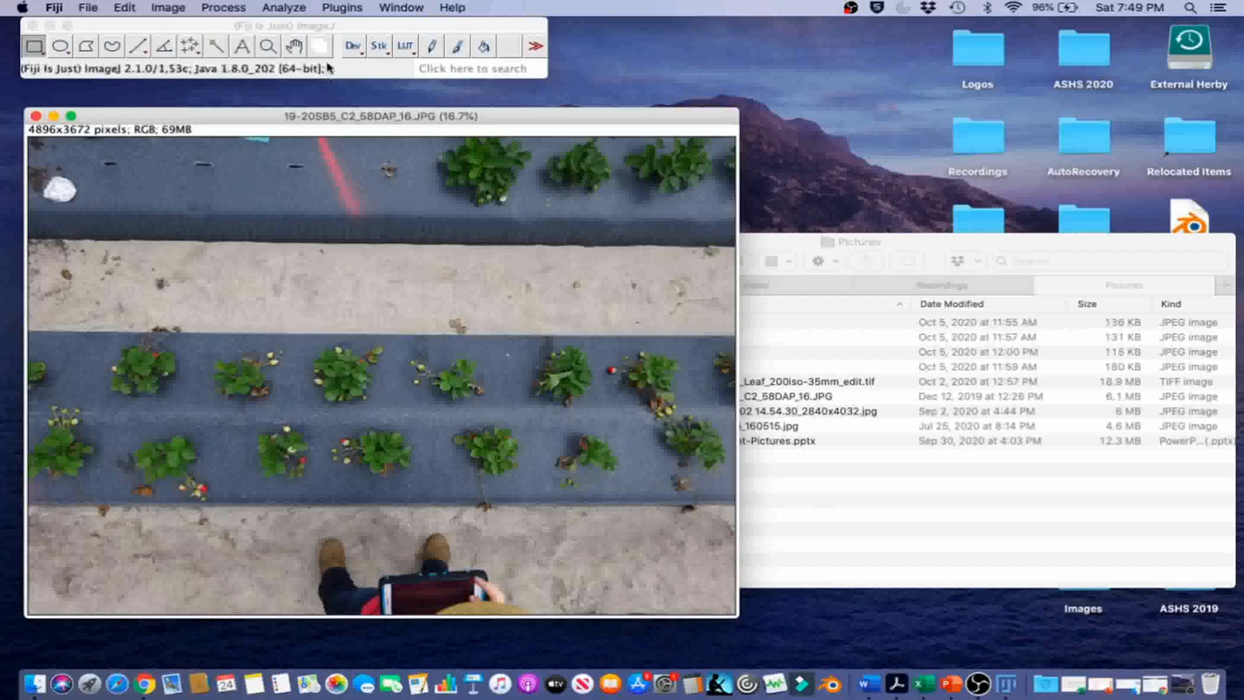
Step: Launch Plugins > Analyze > Cell Counter and remove surplus counter types, keeping Types 1–3
{"action": "left_click", "coordinate": [342, 7]}
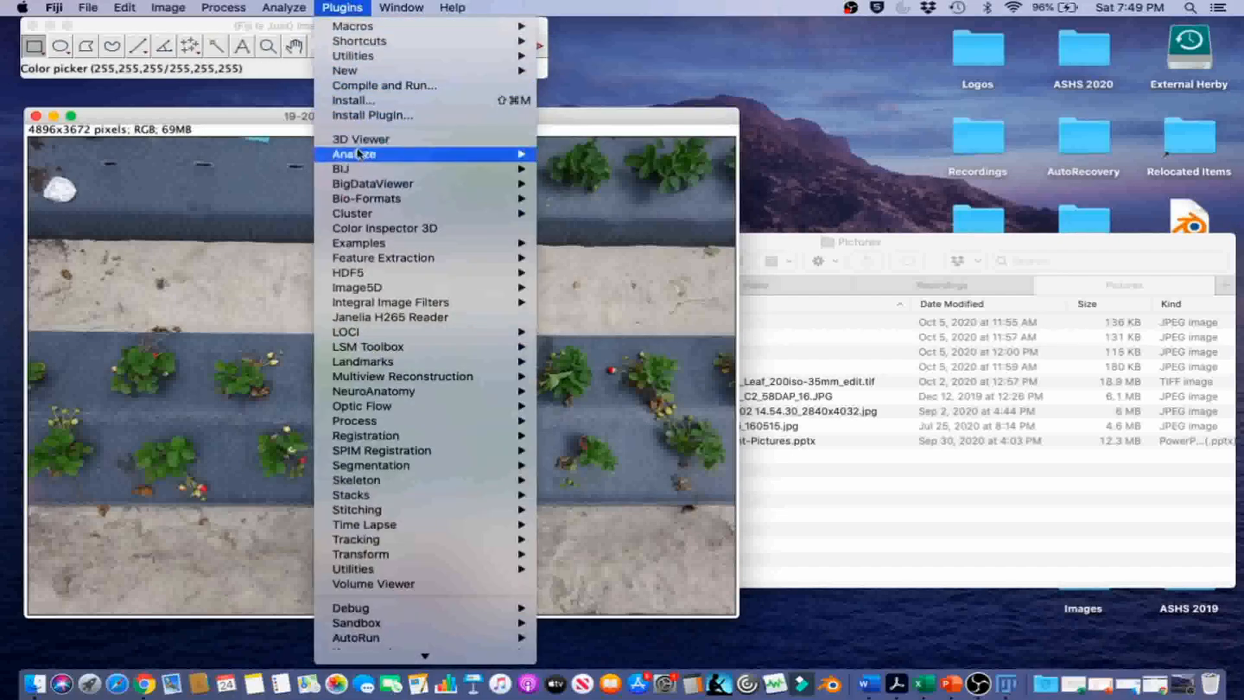
{"action": "mouse_move", "coordinate": [354, 152]}
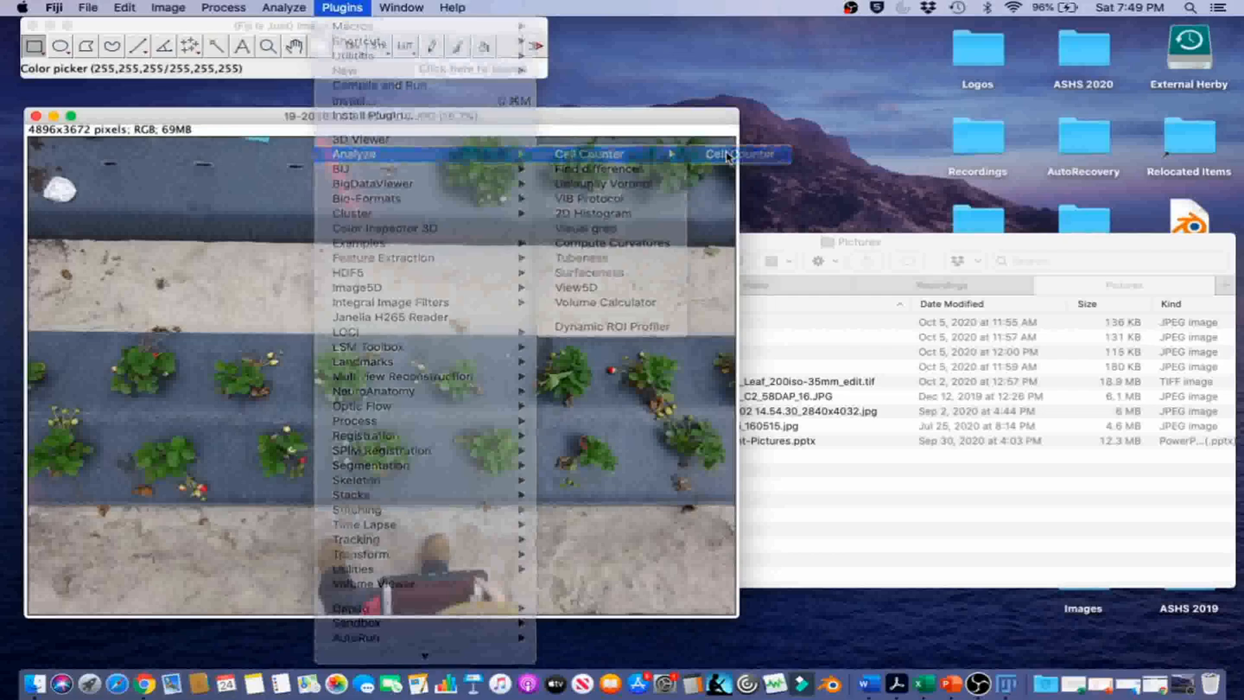
{"action": "left_click", "coordinate": [739, 154]}
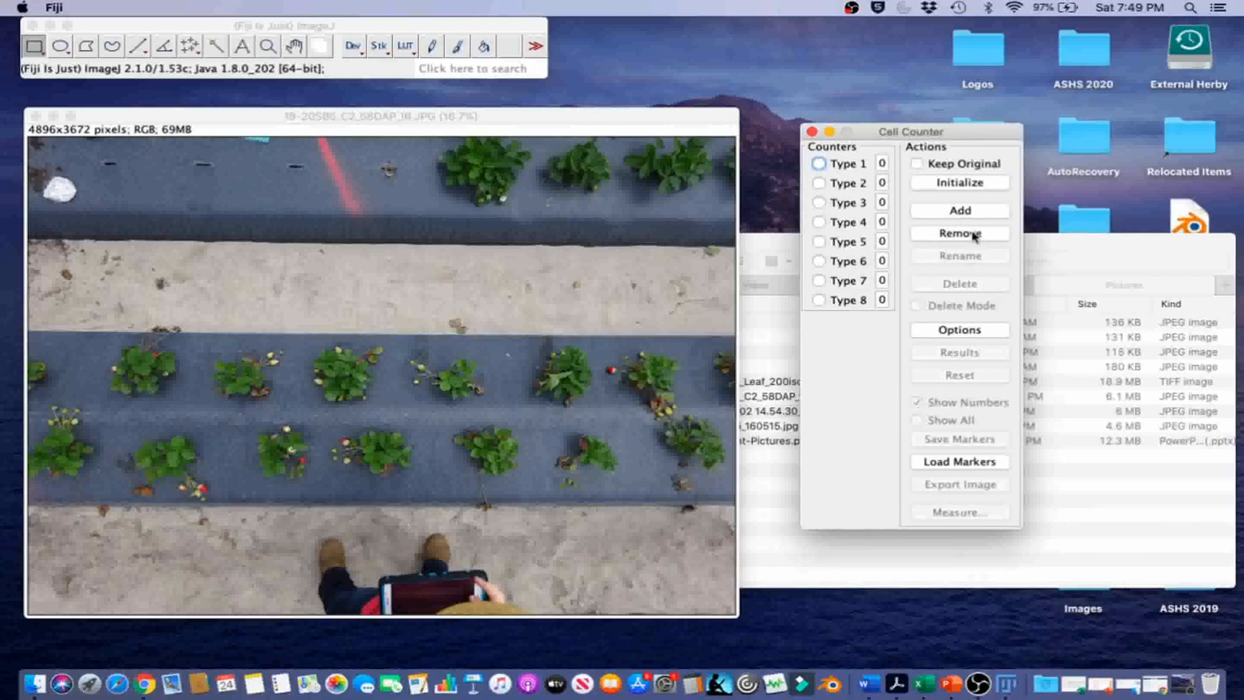
{"action": "left_click", "coordinate": [959, 233]}
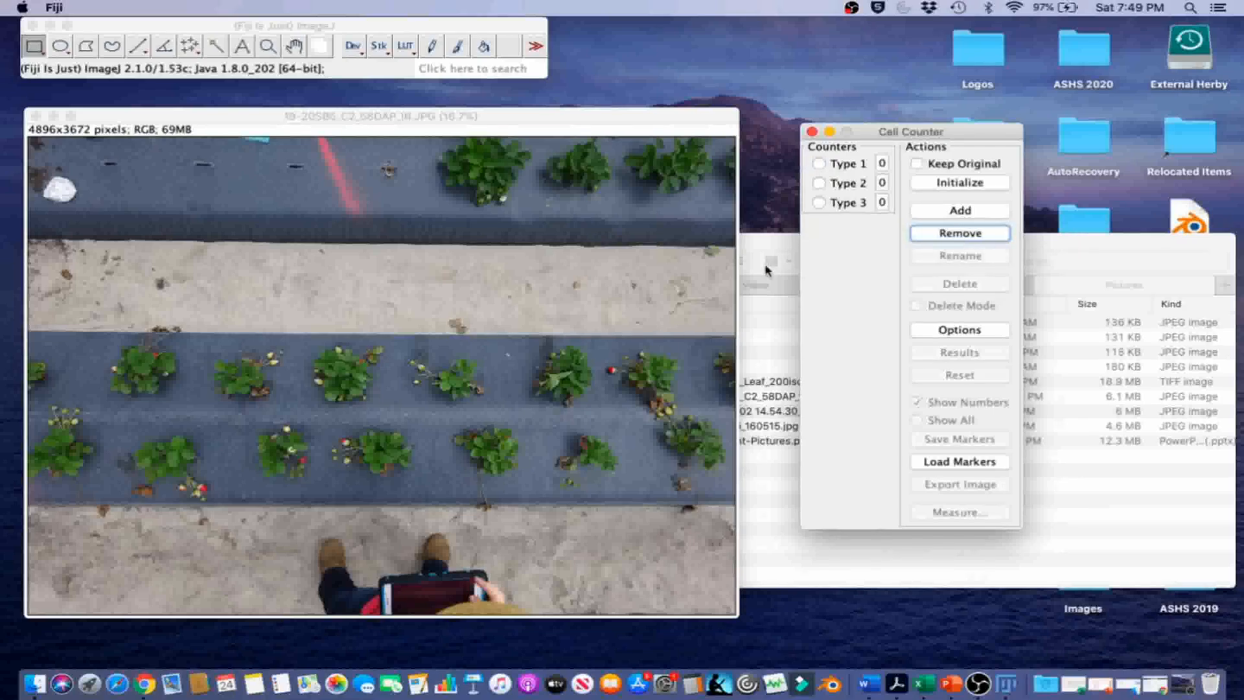
Step: Initialize the photo as a counter image and mark red strawberries under Type 1
{"action": "left_click", "coordinate": [959, 183]}
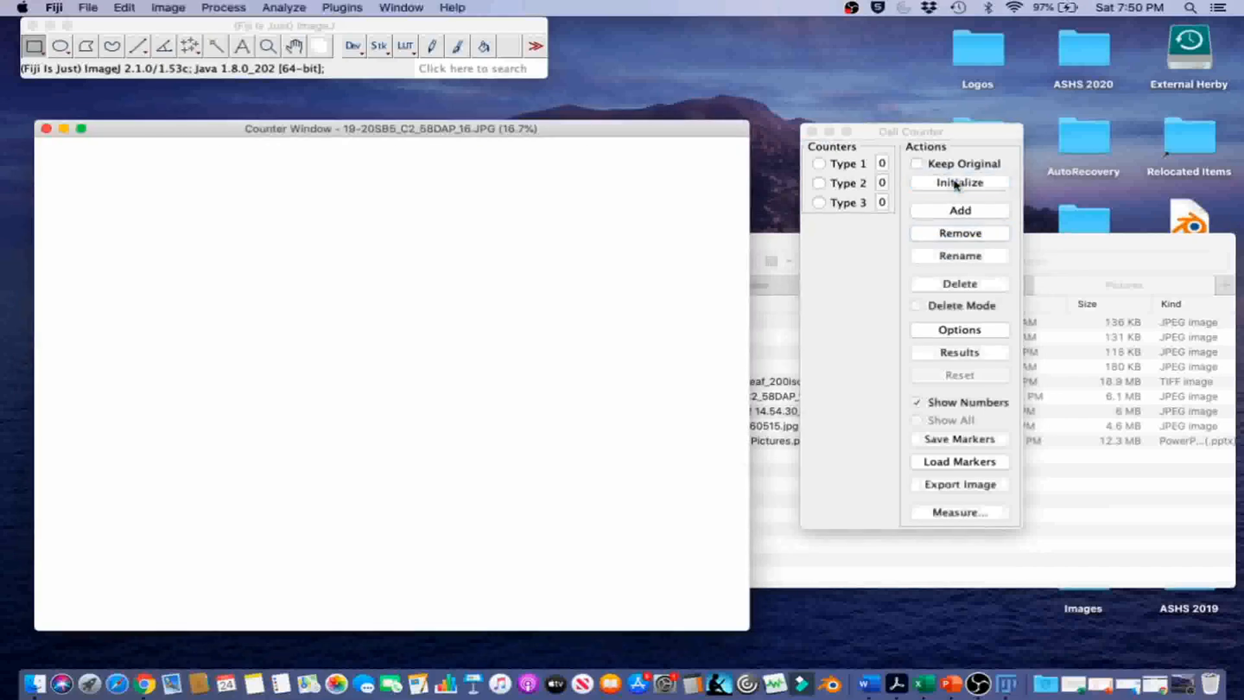
{"action": "left_click", "coordinate": [958, 183]}
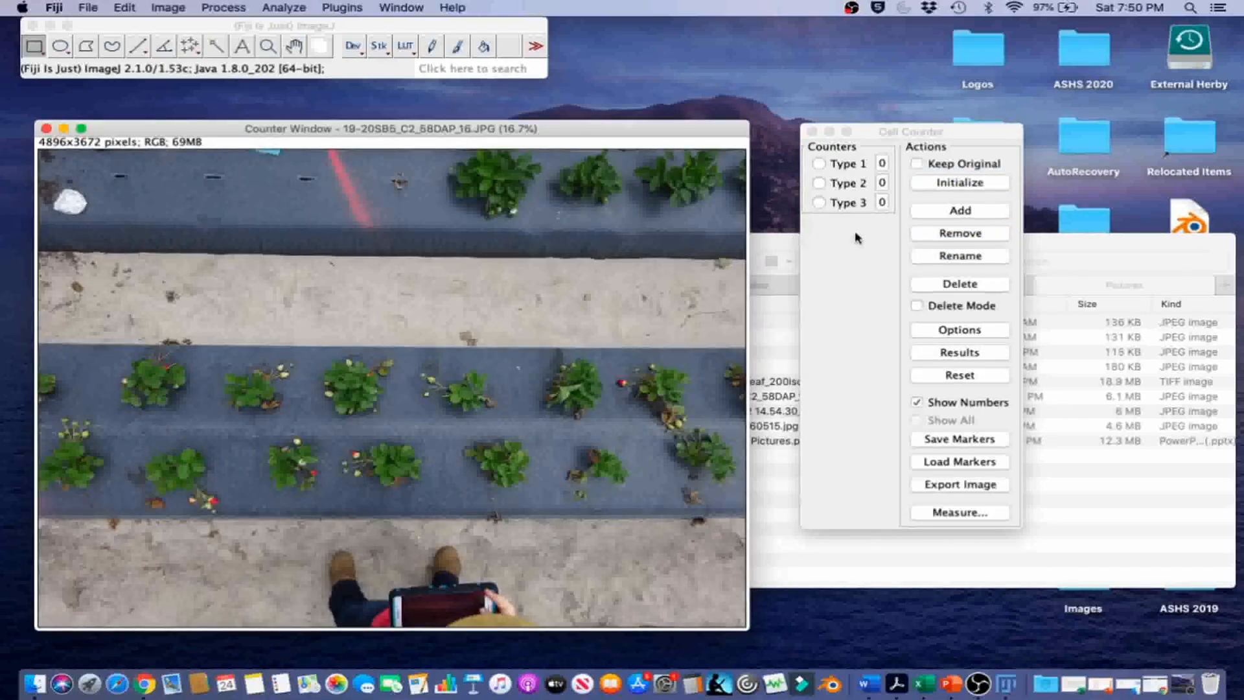
{"action": "left_click", "coordinate": [819, 163]}
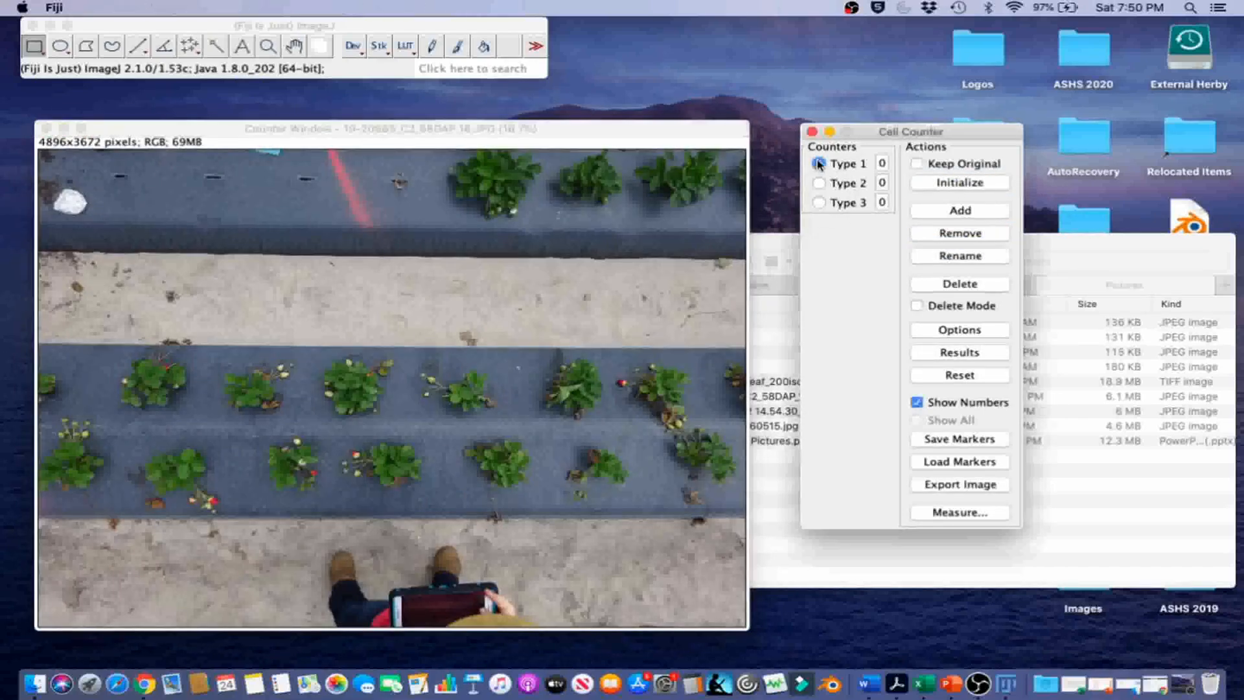
{"action": "left_click", "coordinate": [820, 163]}
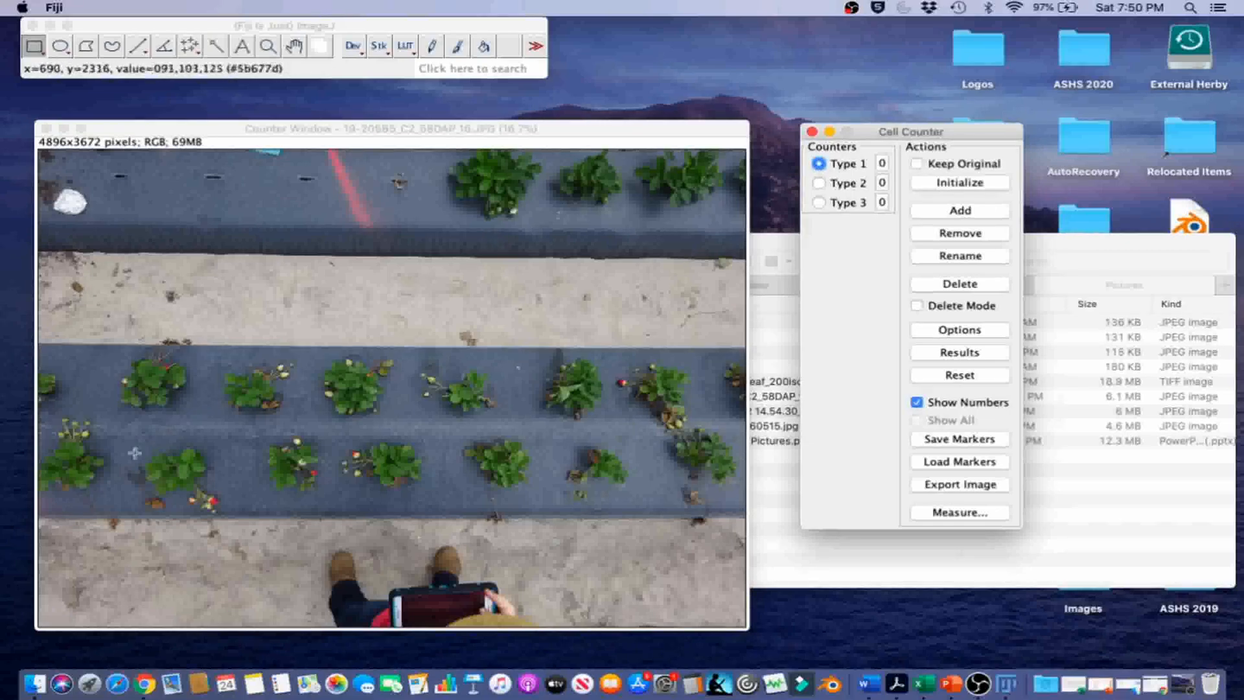
{"action": "mouse_move", "coordinate": [166, 364]}
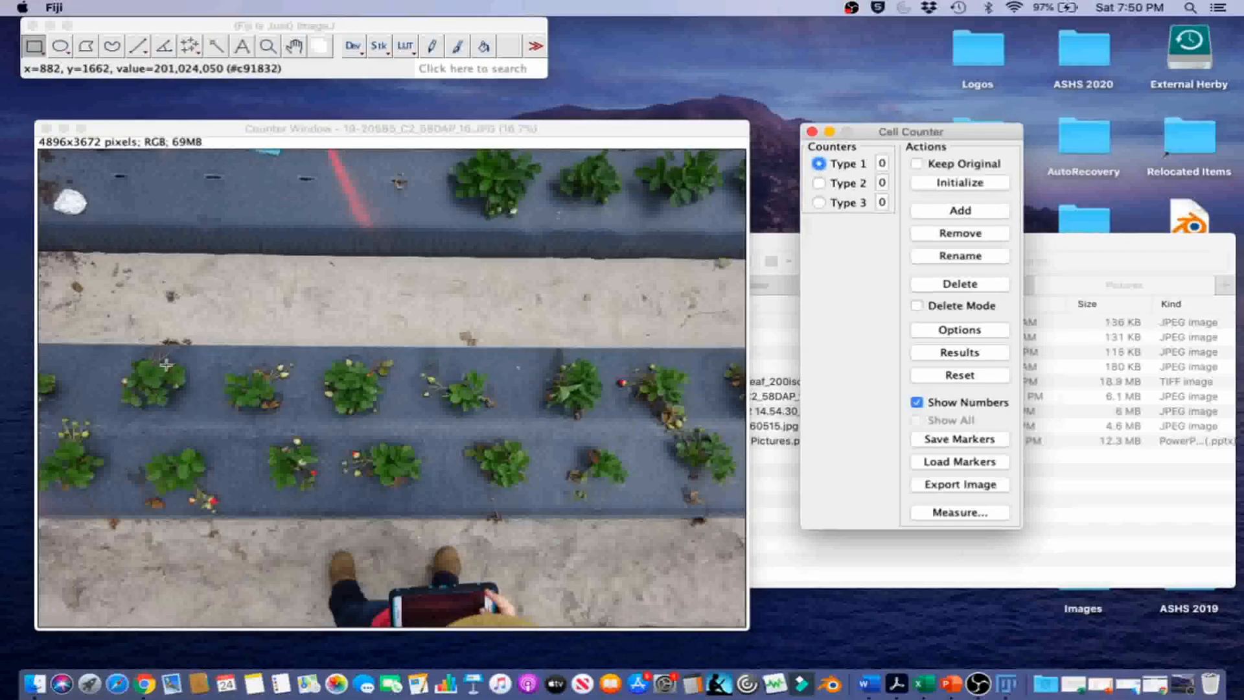
{"action": "left_click", "coordinate": [167, 368]}
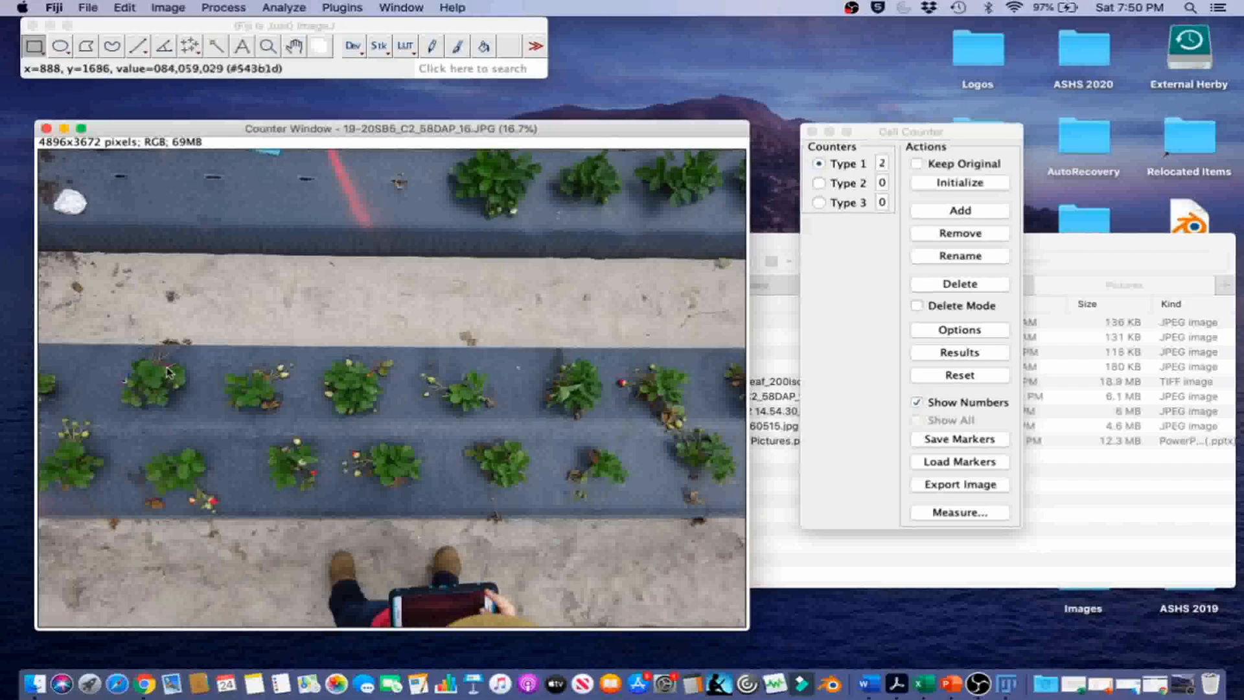
{"action": "left_click", "coordinate": [213, 505]}
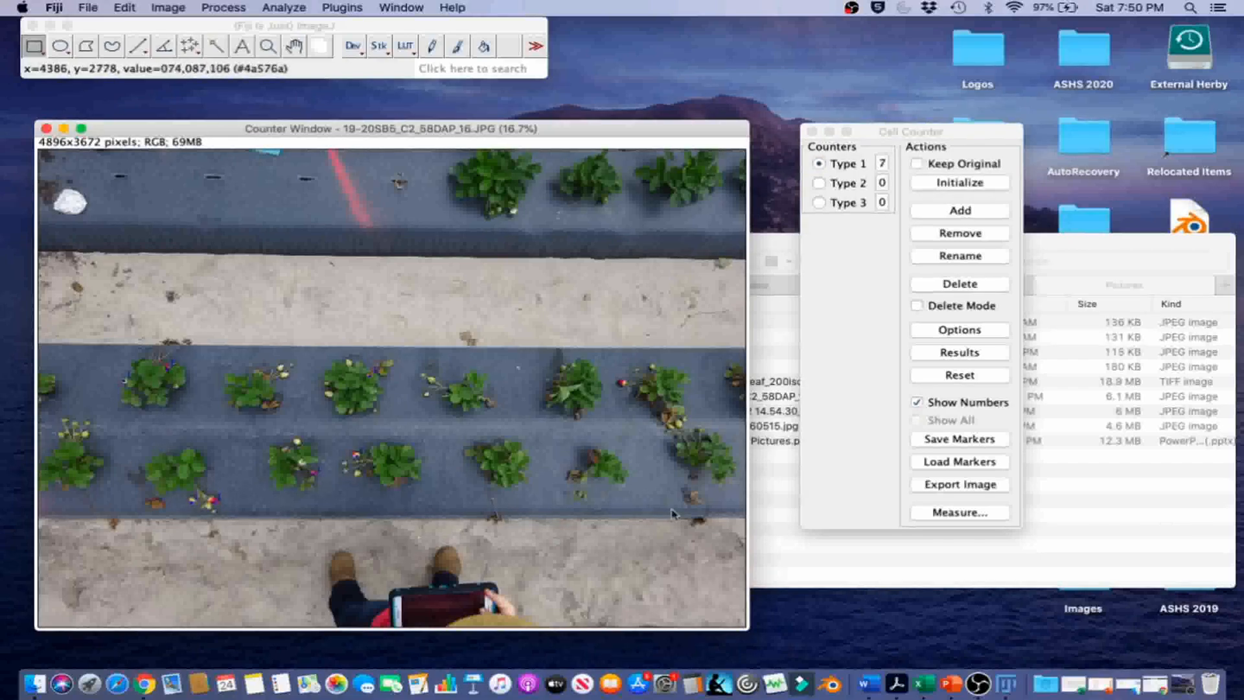
{"action": "mouse_move", "coordinate": [547, 473]}
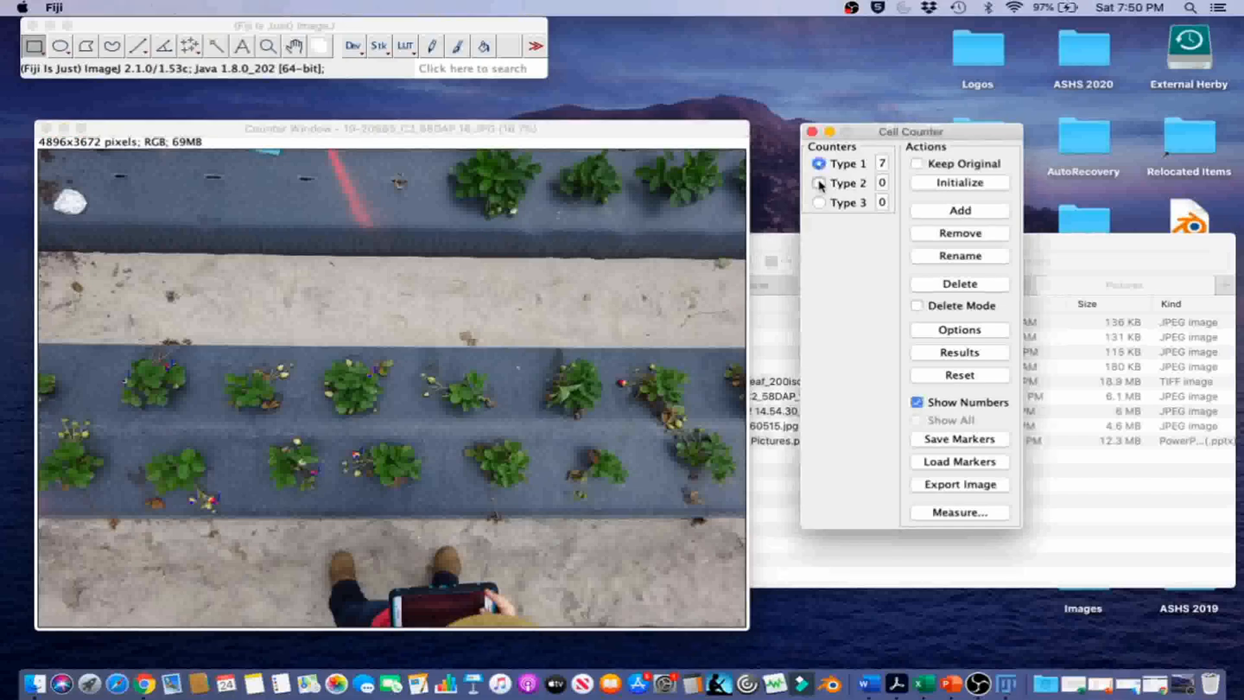
Step: Switch the Cell Counter to Type 2 for white fruit
{"action": "left_click", "coordinate": [819, 183]}
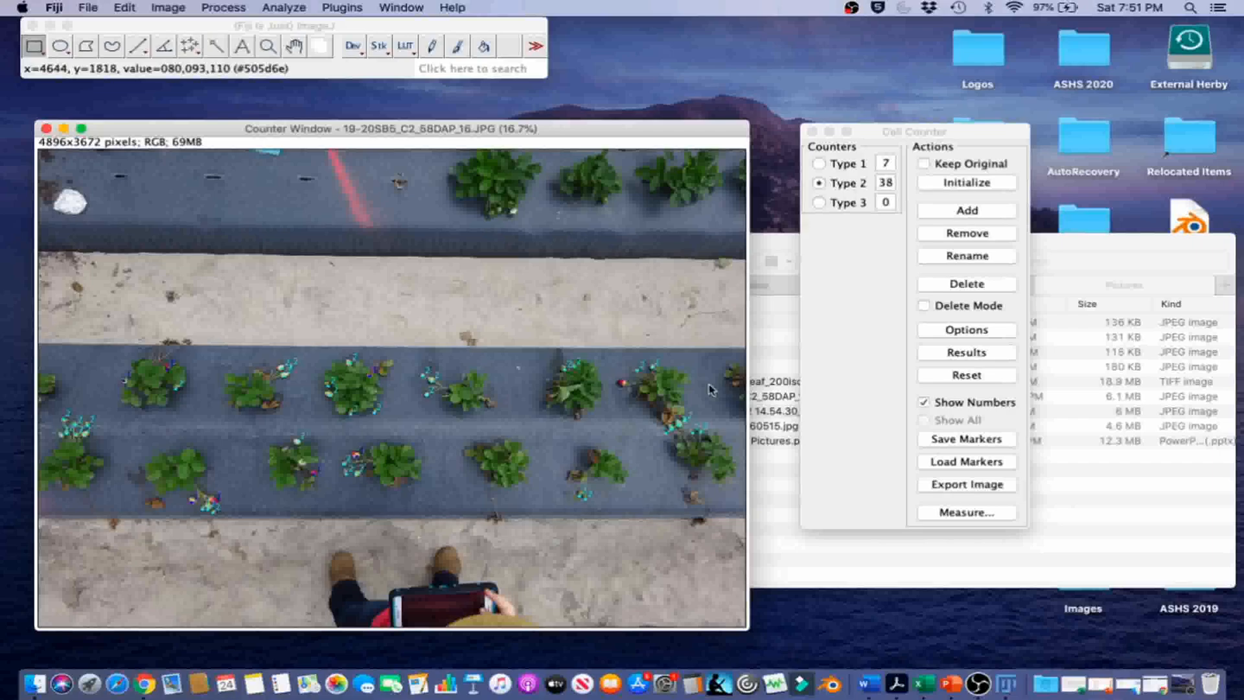
{"action": "mouse_move", "coordinate": [638, 415]}
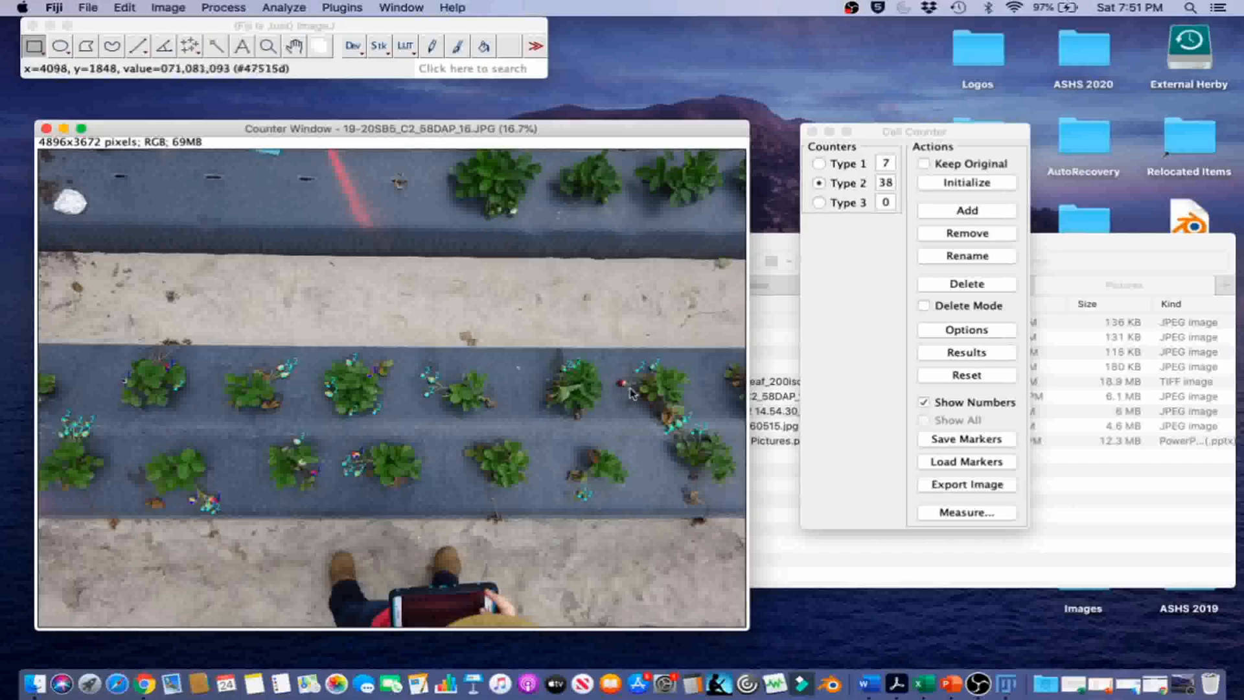
{"action": "mouse_move", "coordinate": [589, 405]}
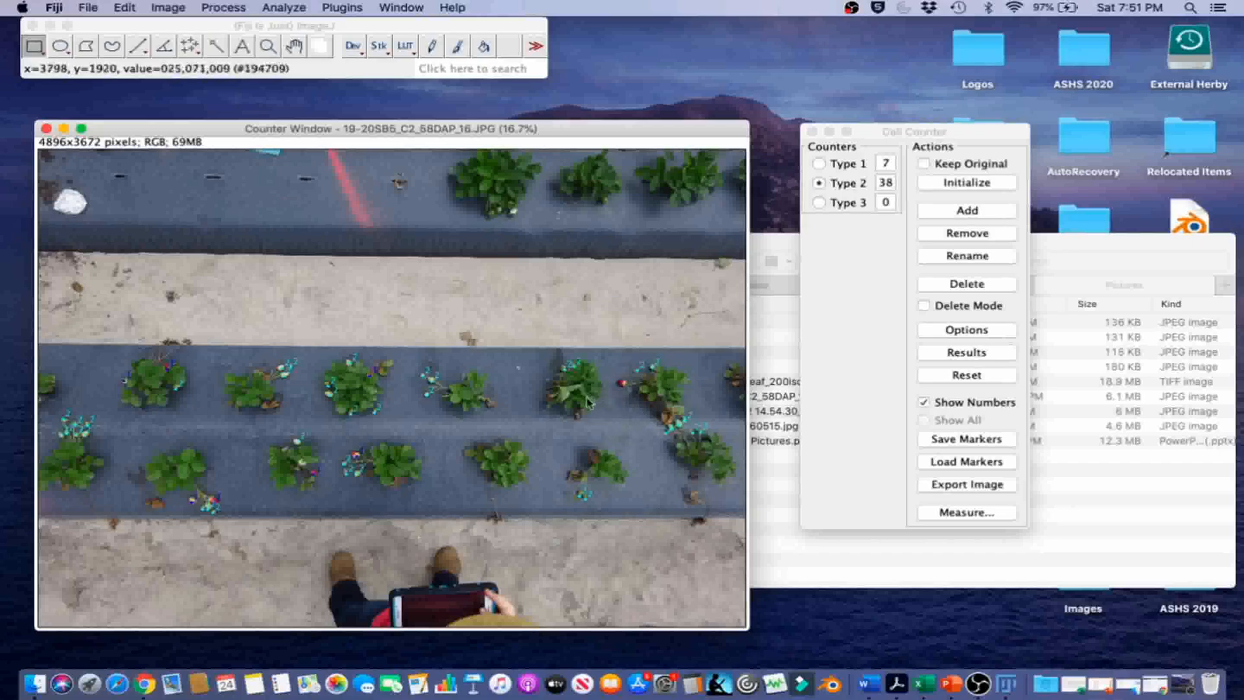
{"action": "mouse_move", "coordinate": [618, 439]}
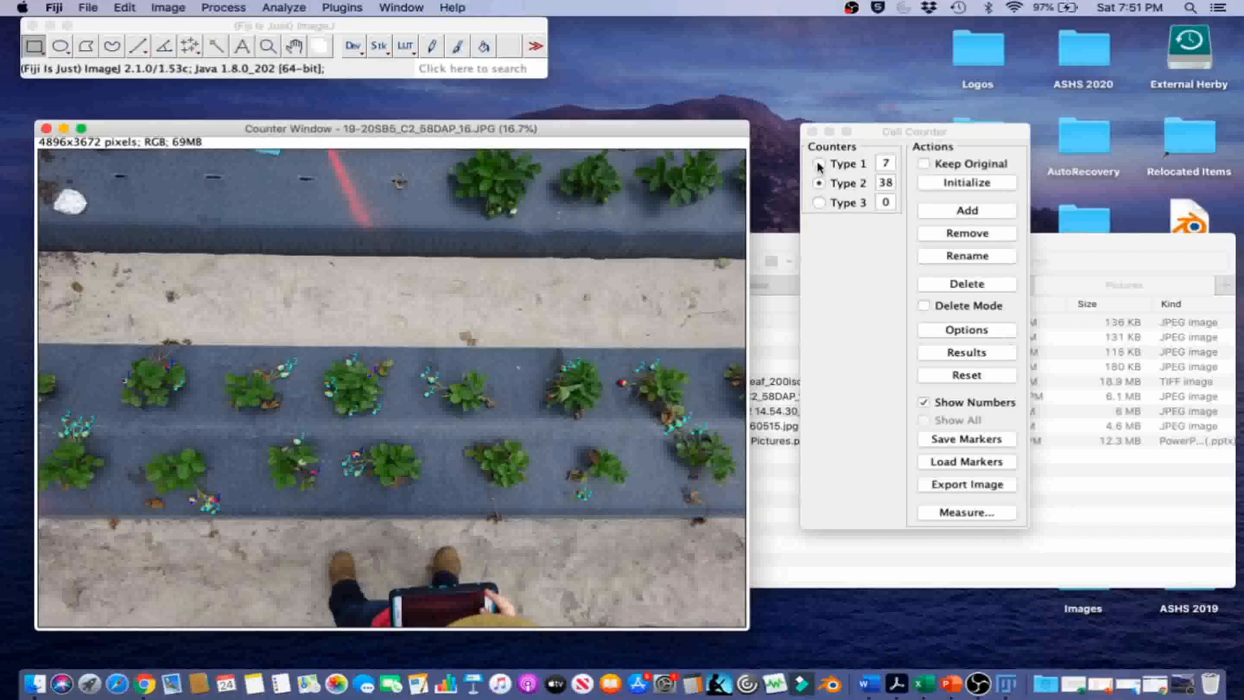
Step: Add more red-strawberry markers under Type 1
{"action": "left_click", "coordinate": [819, 164]}
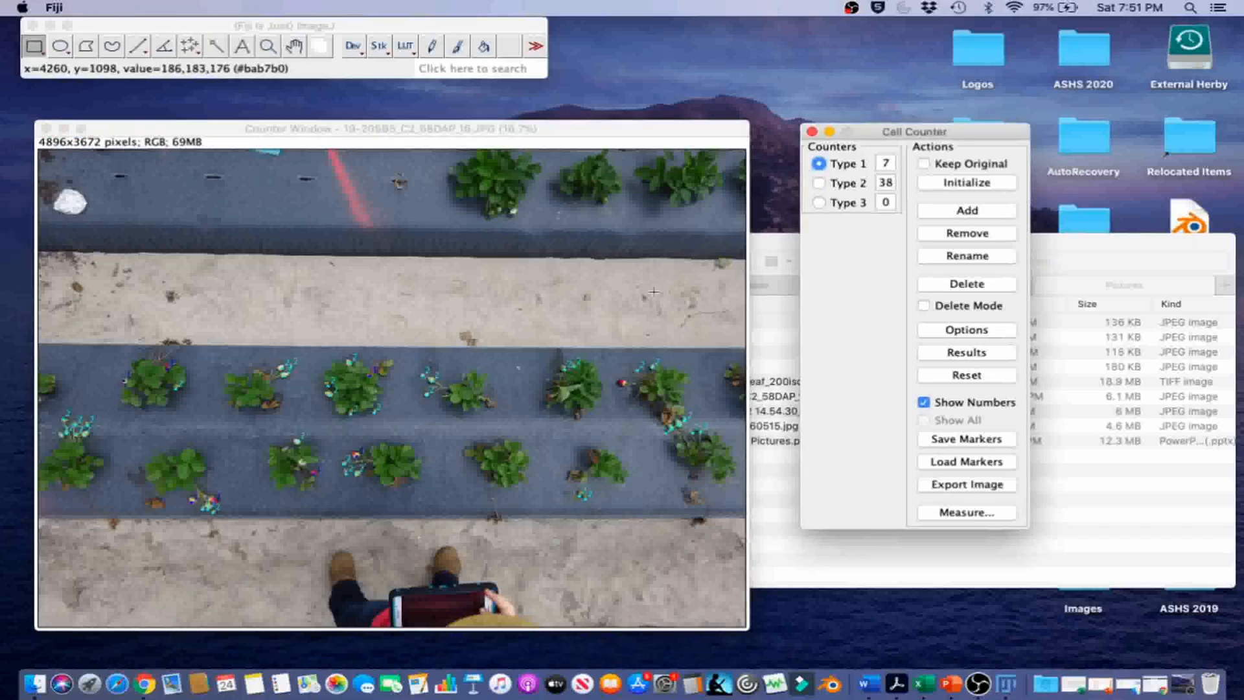
{"action": "left_click", "coordinate": [623, 386]}
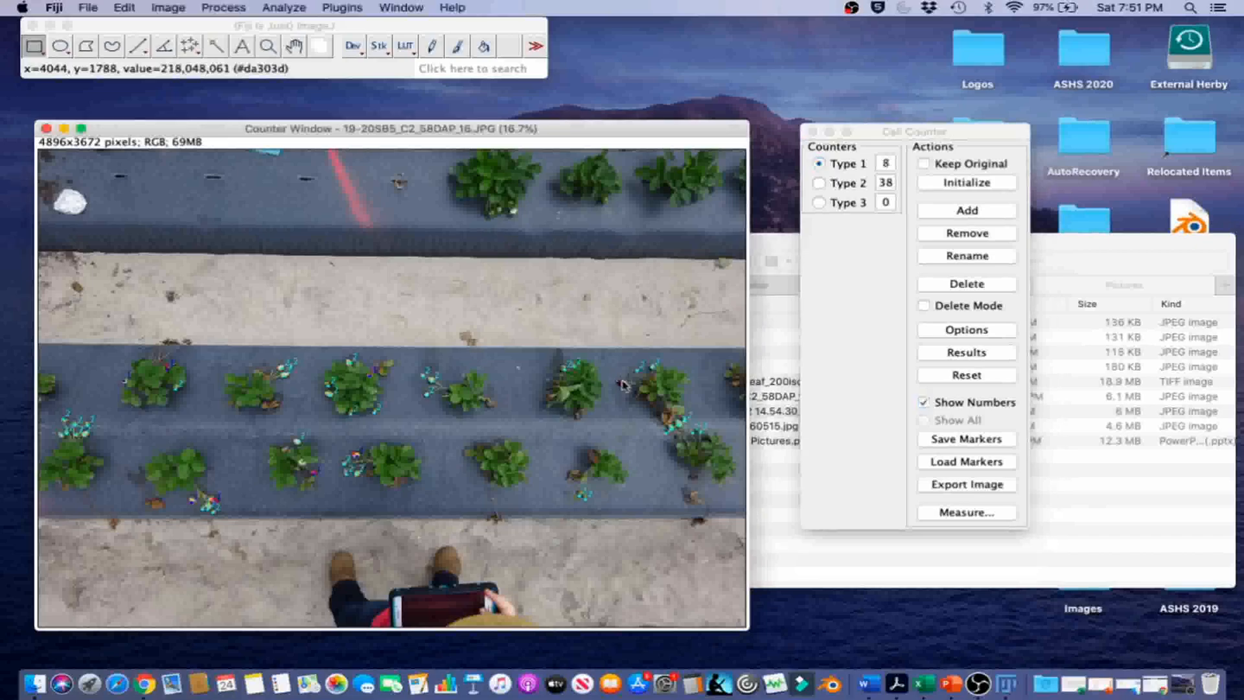
{"action": "mouse_move", "coordinate": [633, 463]}
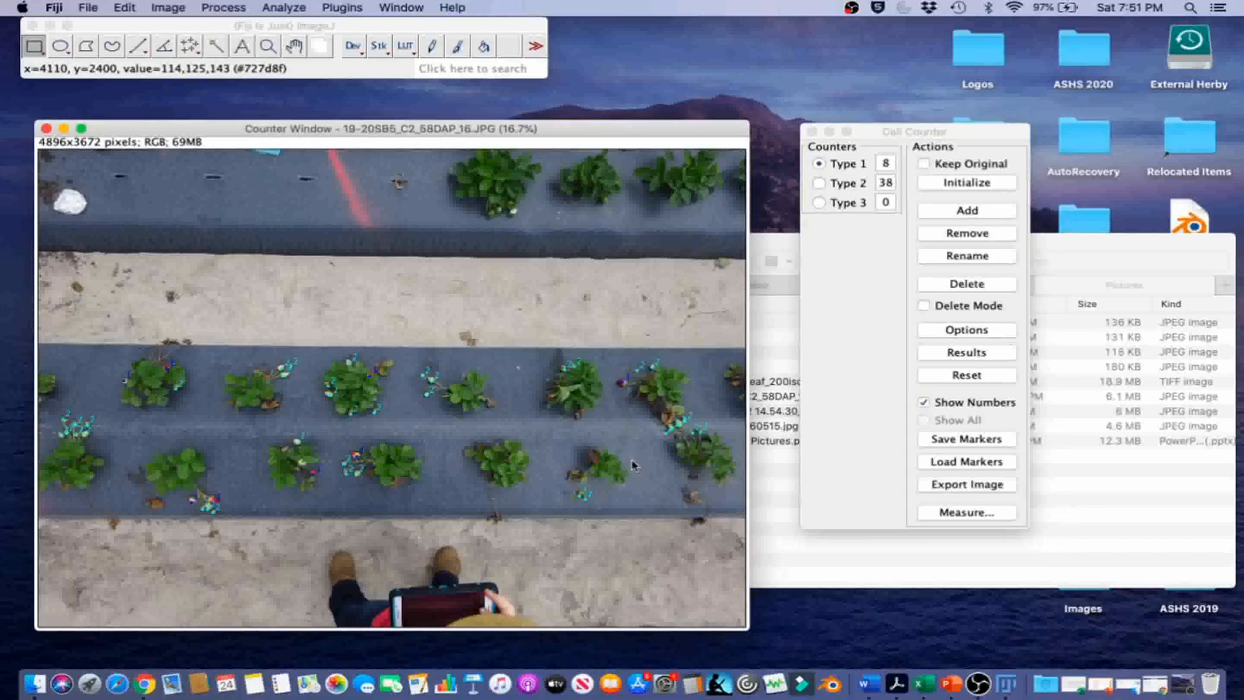
{"action": "left_click", "coordinate": [509, 303]}
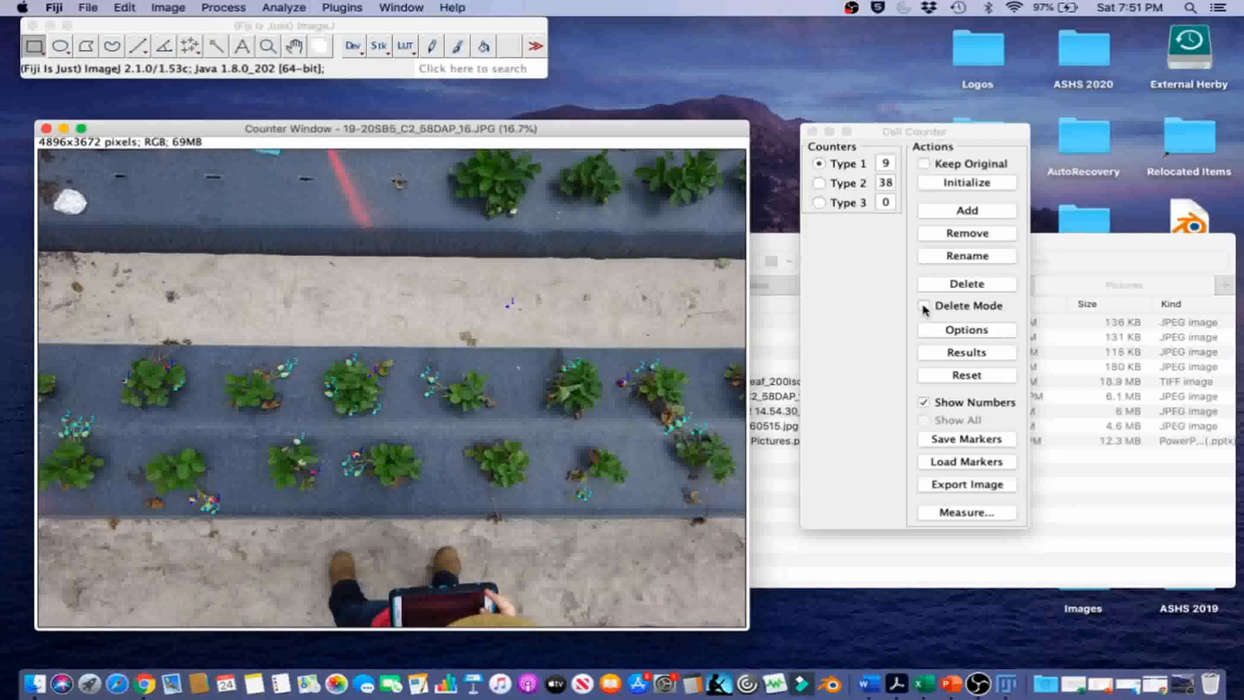
Step: Remove the stray ninth Type 1 marker with Delete Mode, leaving eight
{"action": "left_click", "coordinate": [924, 305]}
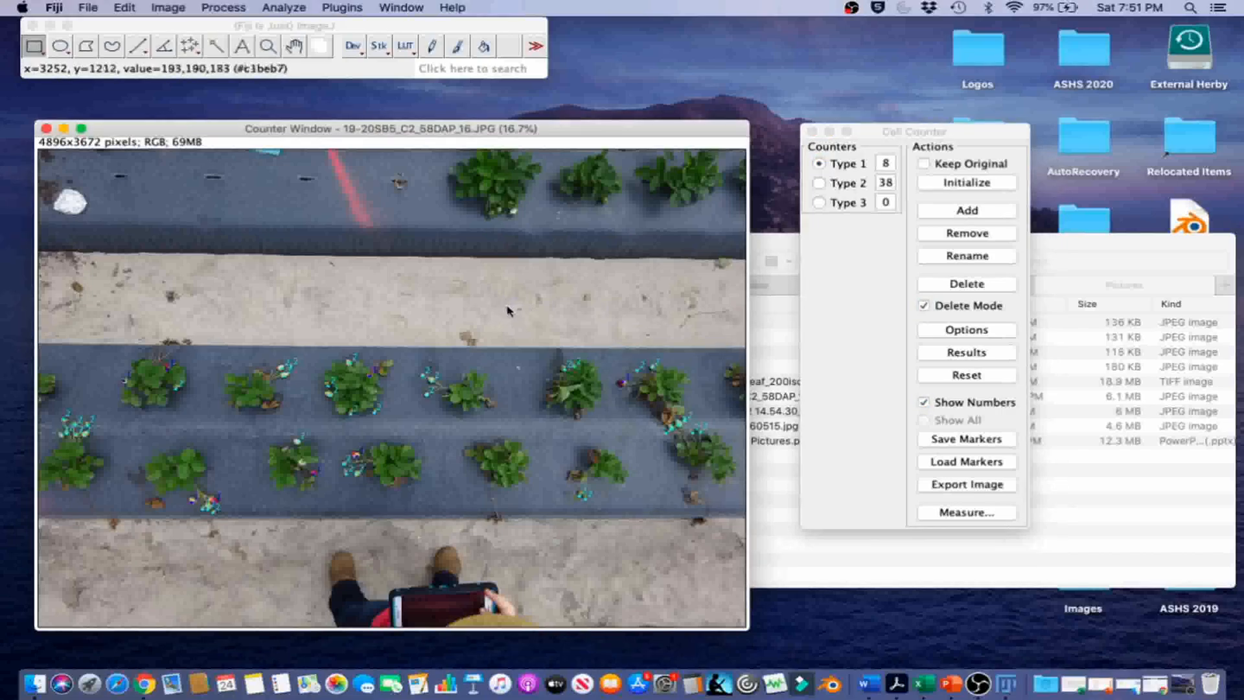
{"action": "left_click", "coordinate": [925, 305]}
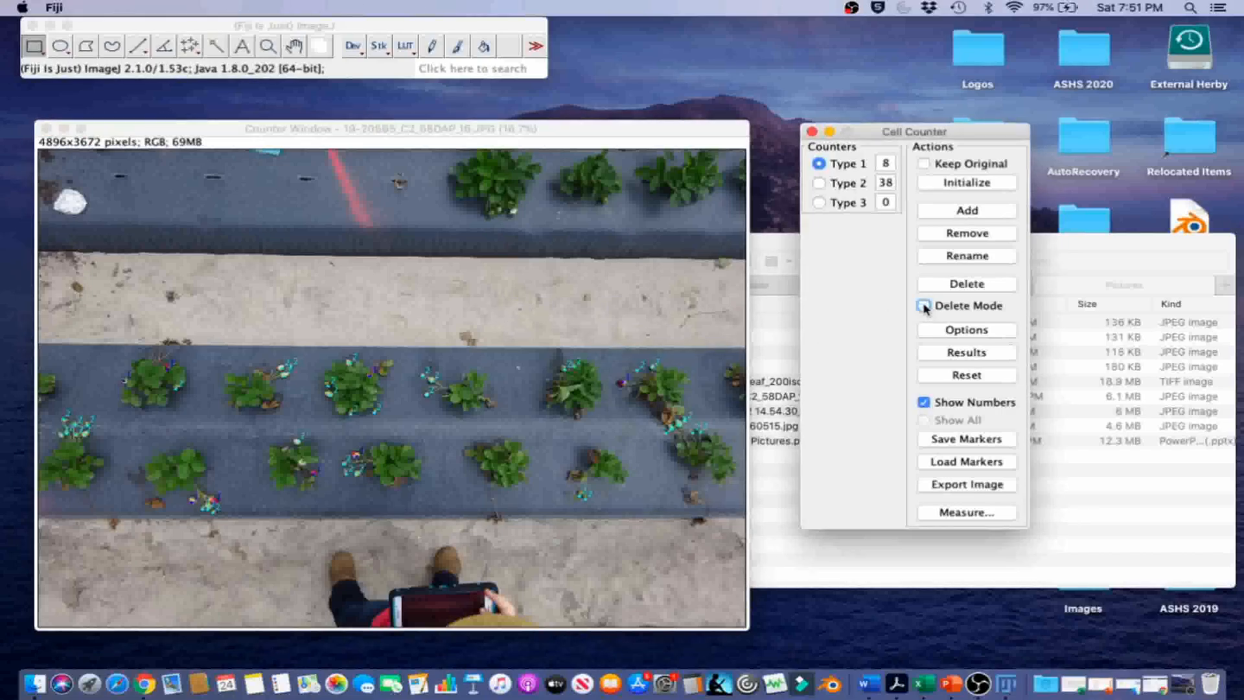
{"action": "left_click", "coordinate": [925, 305]}
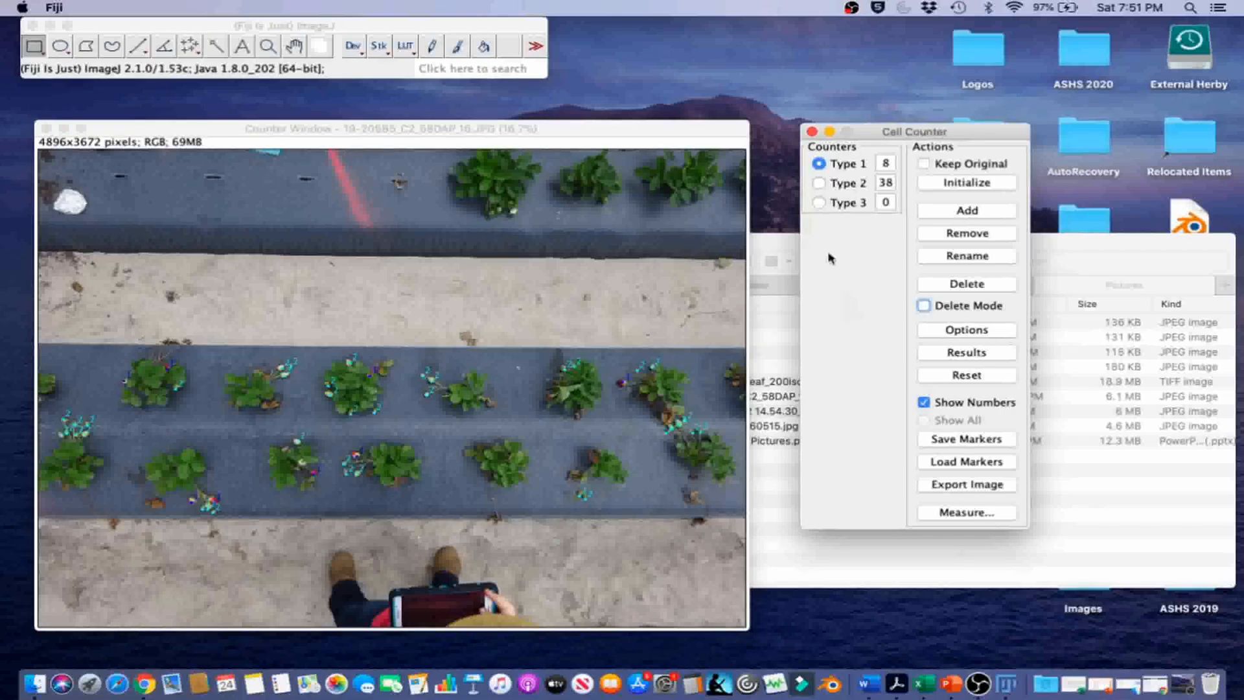
{"action": "left_click", "coordinate": [819, 203]}
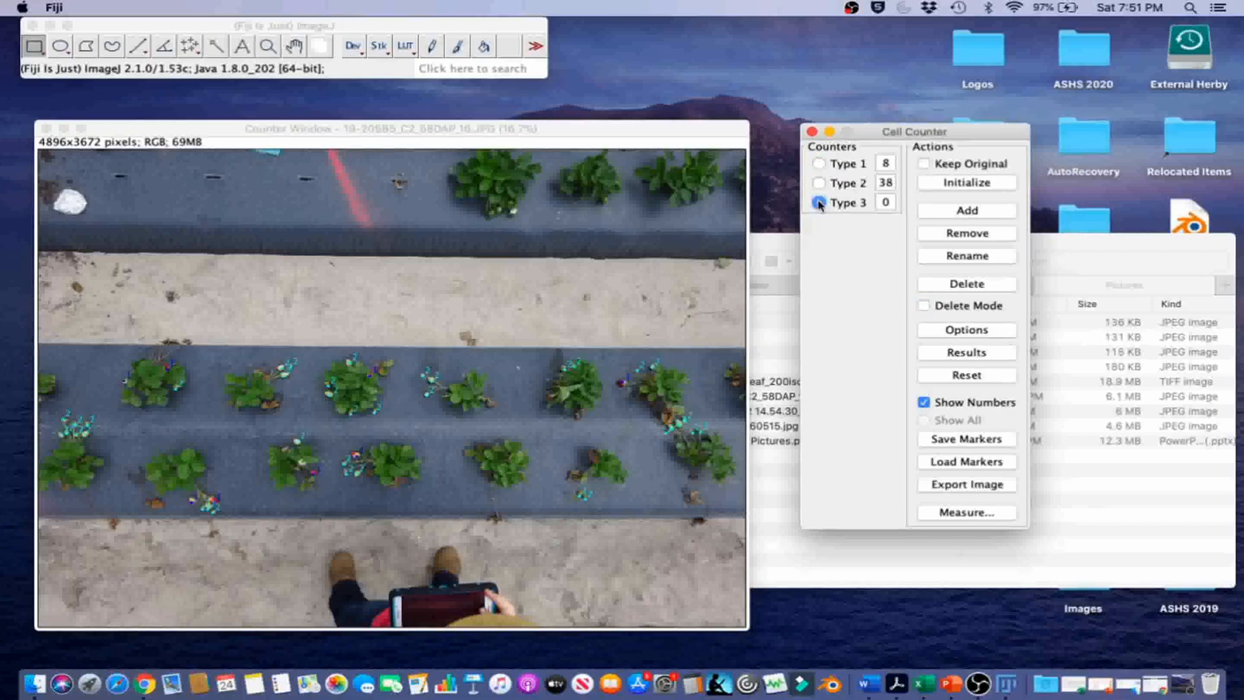
Step: Select Type 3 and mark a flower on a lower-row plant
{"action": "left_click", "coordinate": [820, 203]}
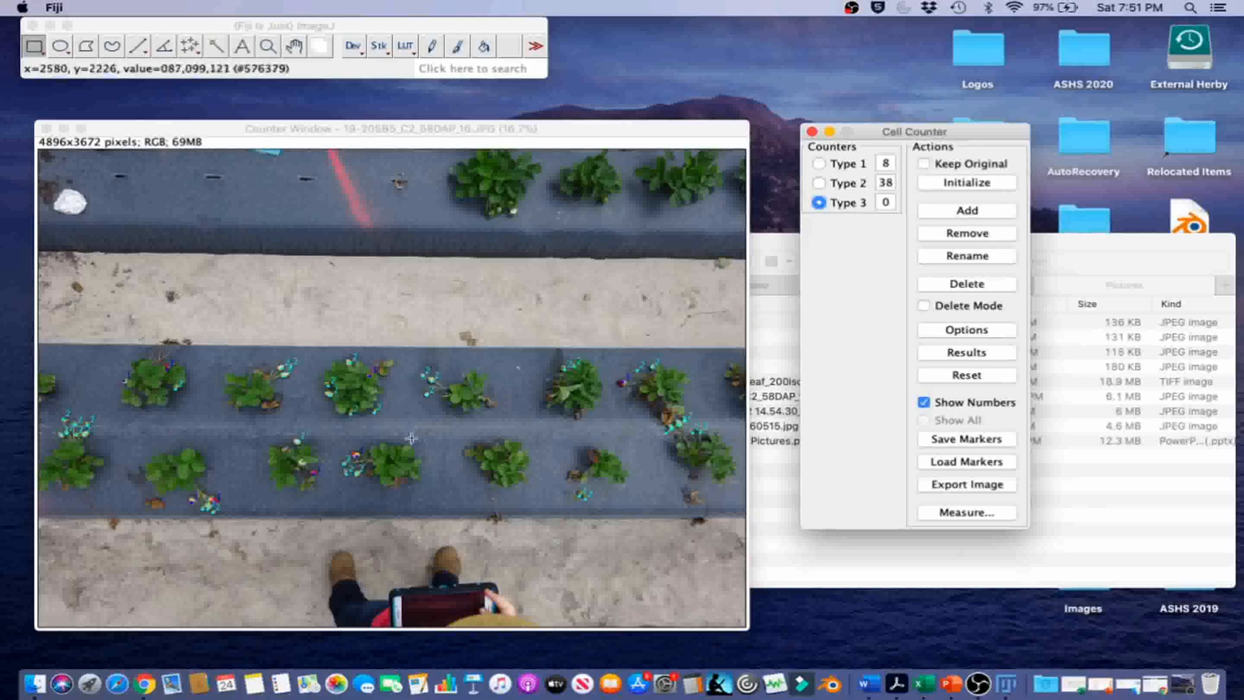
{"action": "left_click", "coordinate": [301, 466]}
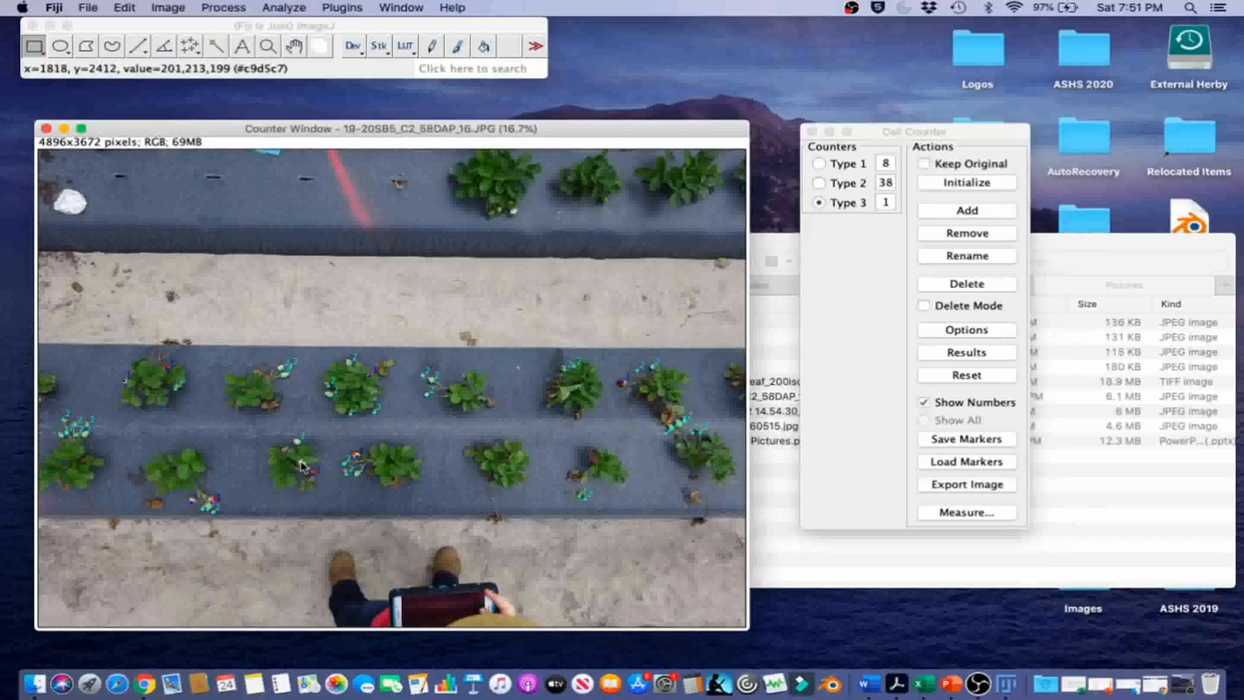
{"action": "mouse_move", "coordinate": [351, 508]}
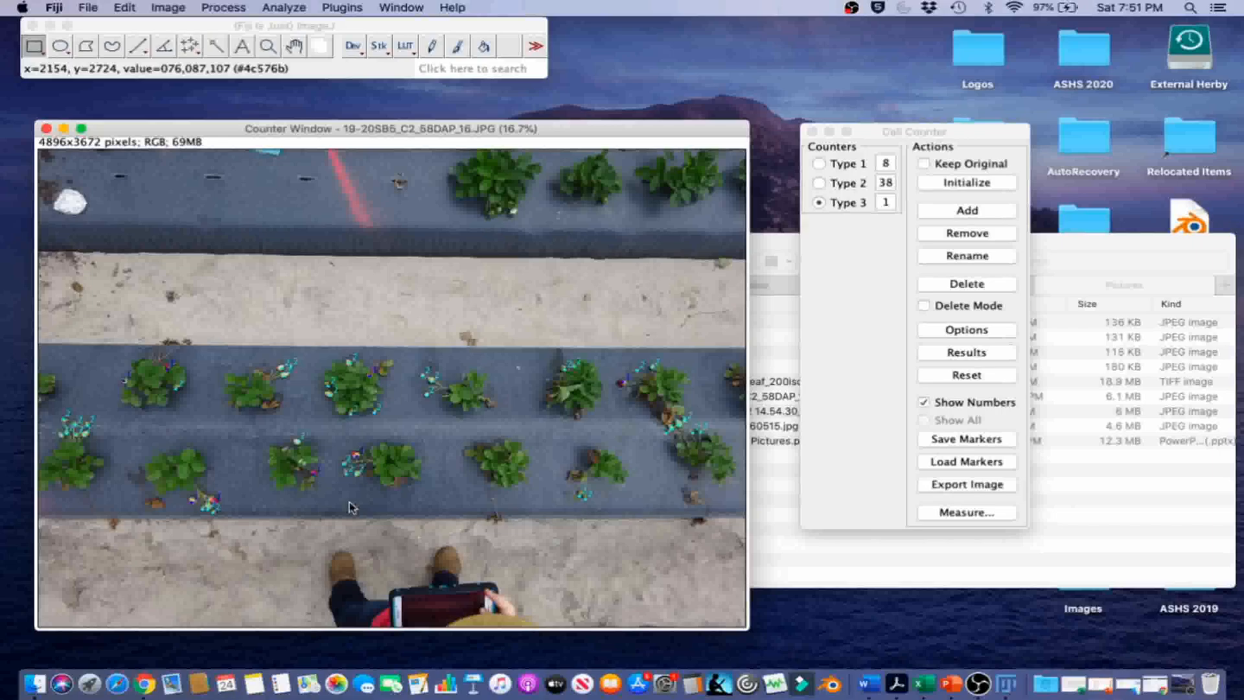
{"action": "mouse_move", "coordinate": [441, 506]}
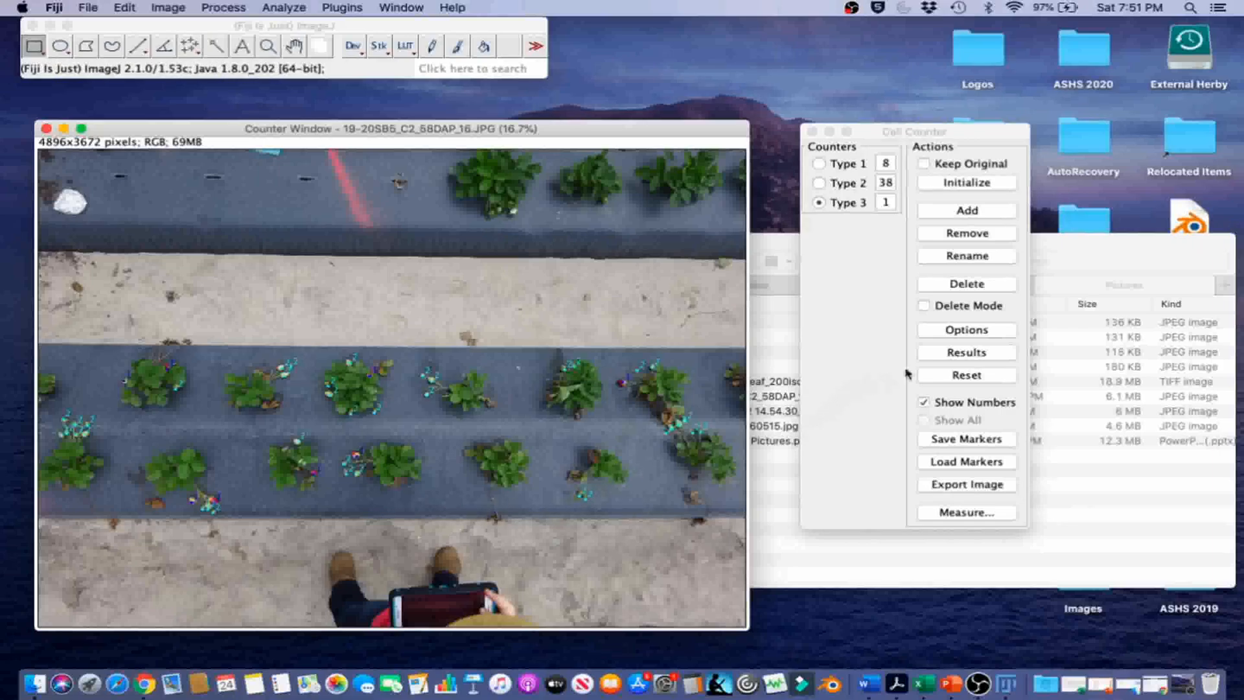
Step: Show the Results table with totals 8, 38 and 1 and copy the Total row
{"action": "left_click", "coordinate": [966, 352]}
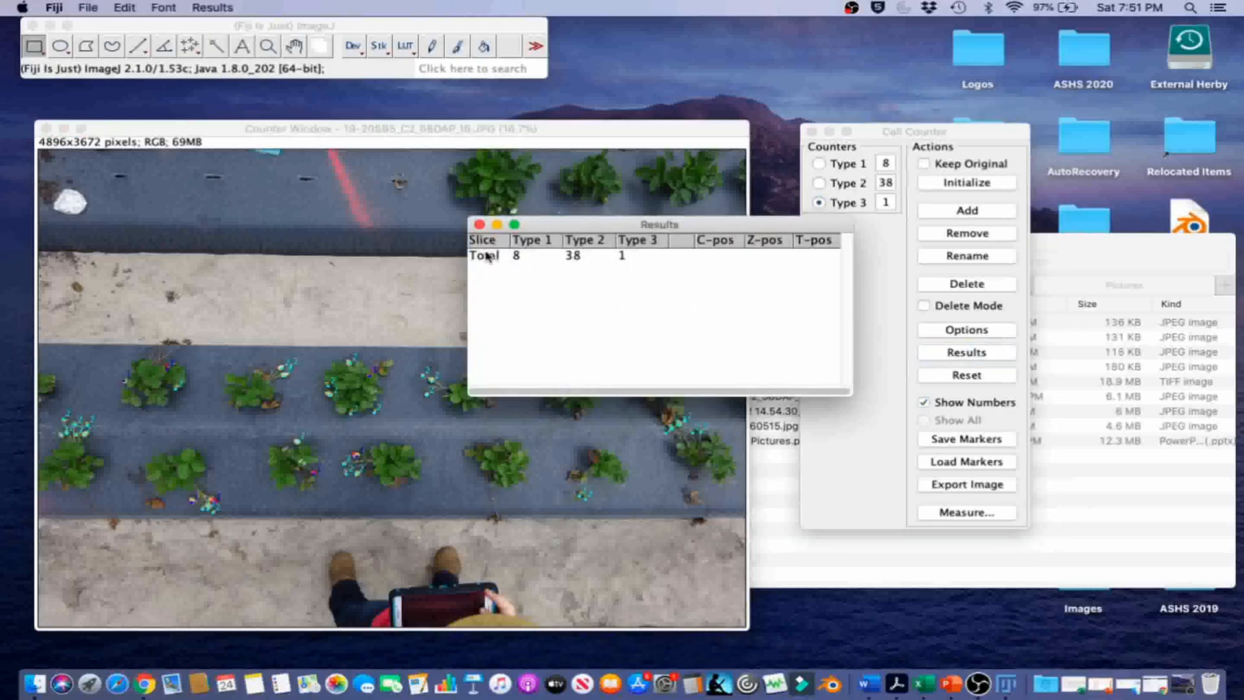
{"action": "left_click", "coordinate": [484, 255]}
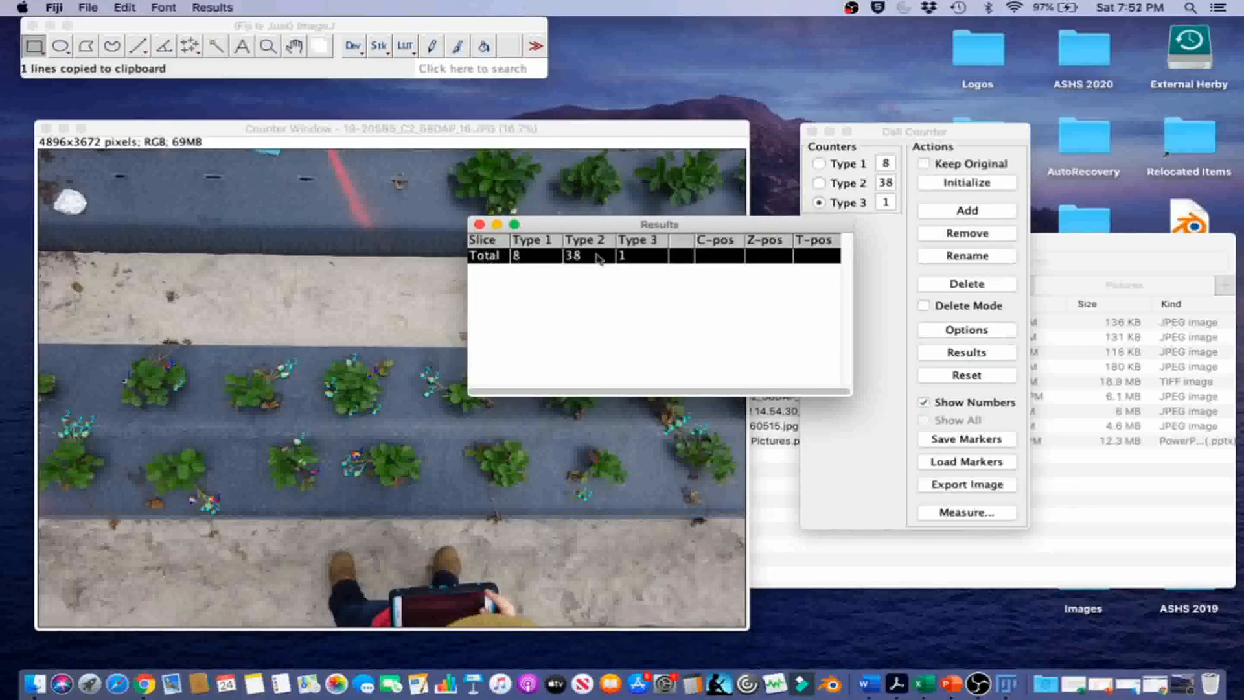
{"action": "mouse_move", "coordinate": [733, 312]}
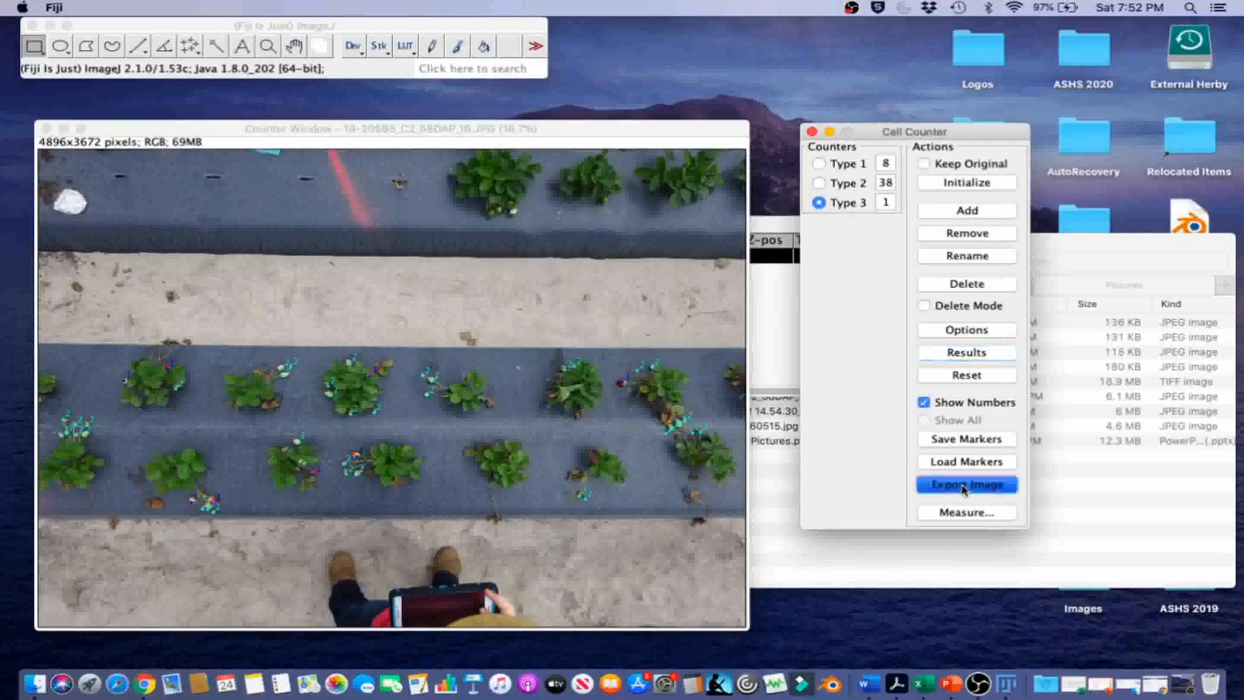
Step: Export the image with markers burned in and save it as a TIFF in Pictures
{"action": "left_click", "coordinate": [966, 484]}
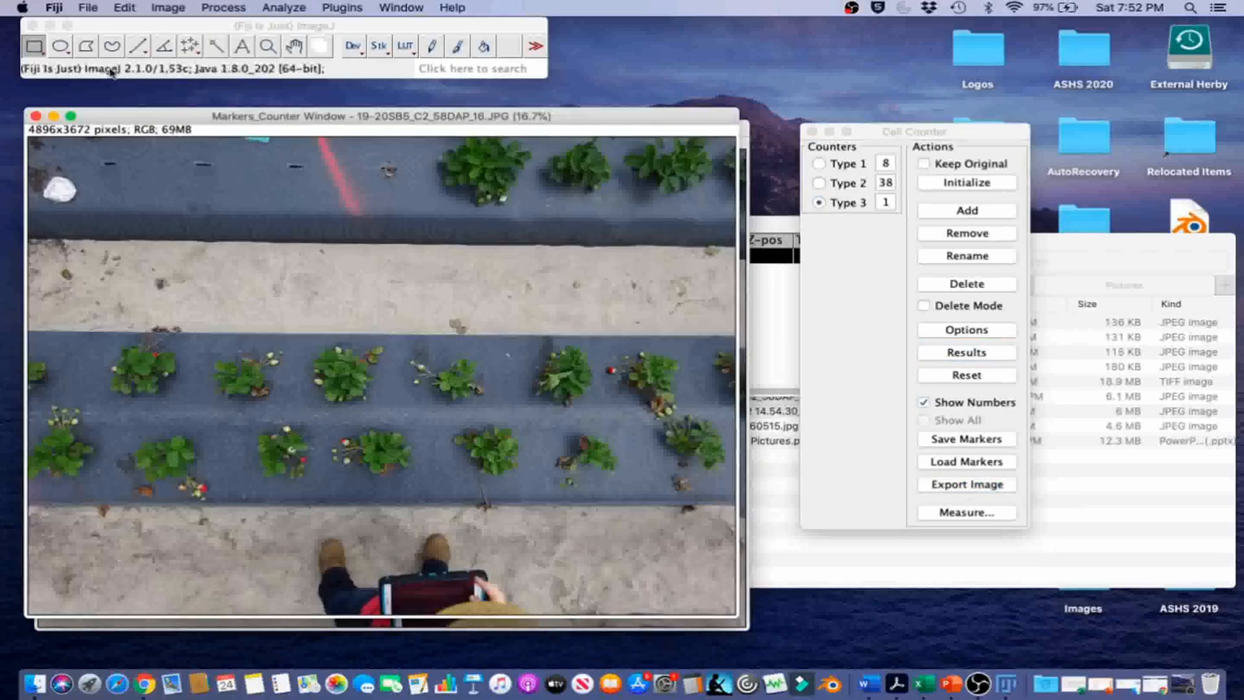
{"action": "left_click", "coordinate": [88, 7]}
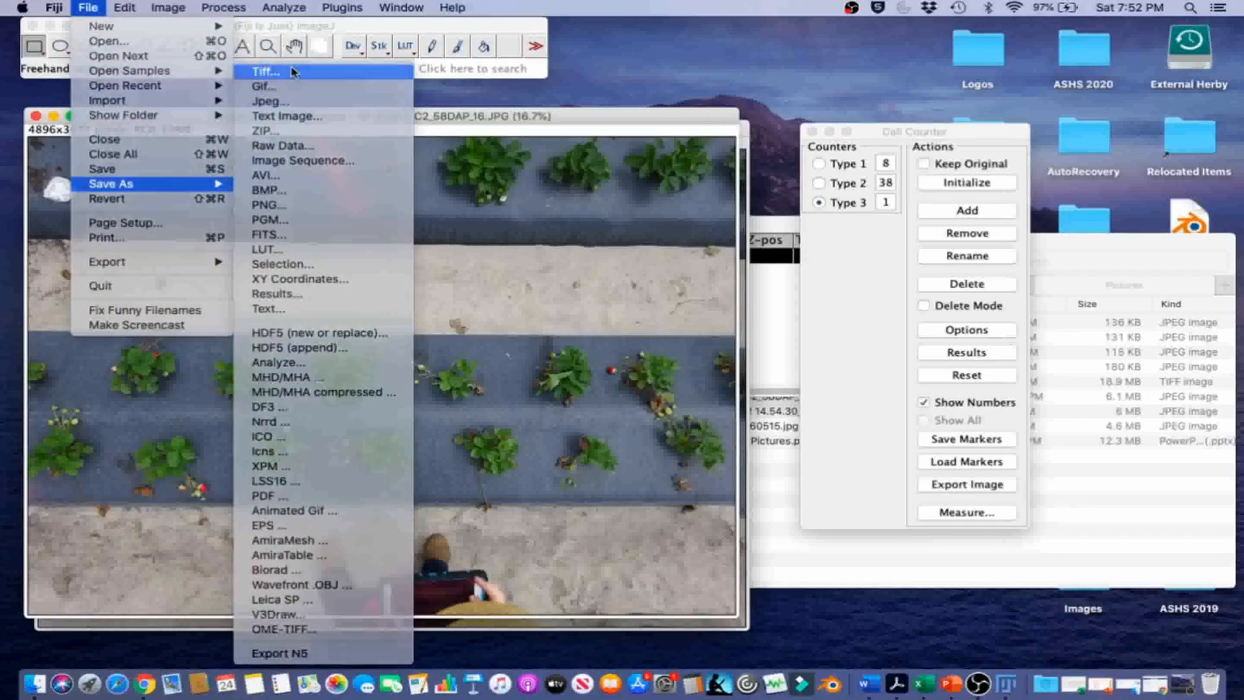
{"action": "left_click", "coordinate": [264, 71]}
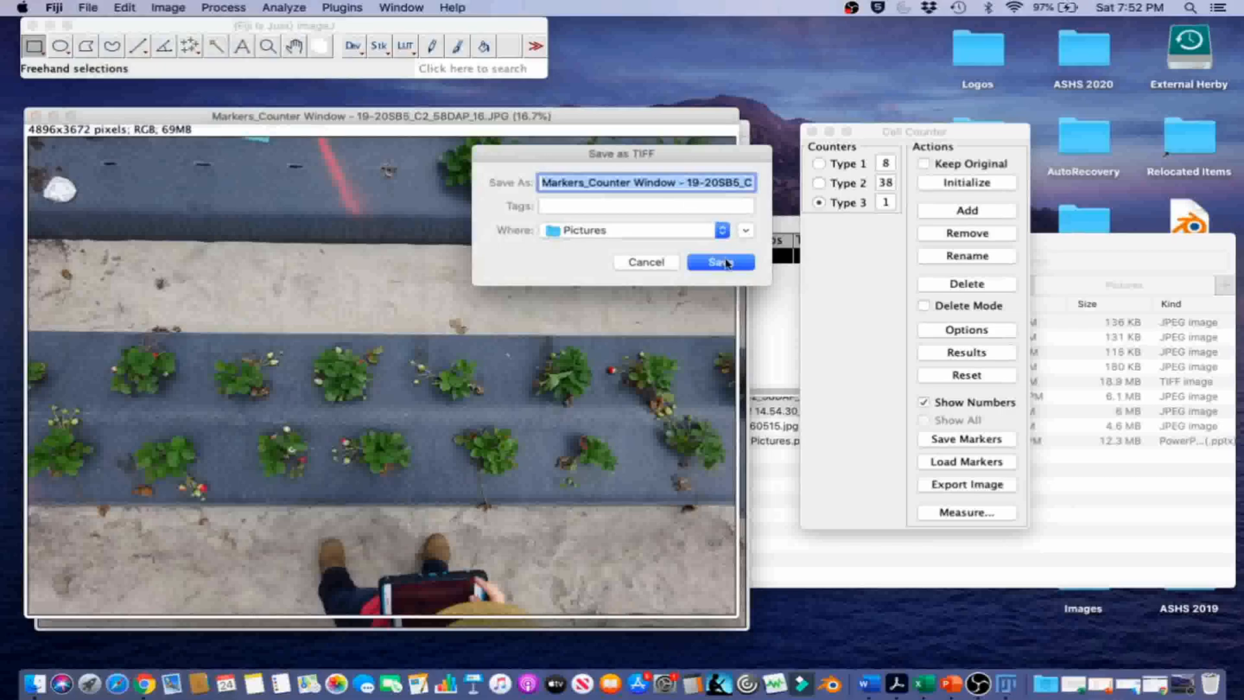
{"action": "left_click", "coordinate": [719, 262]}
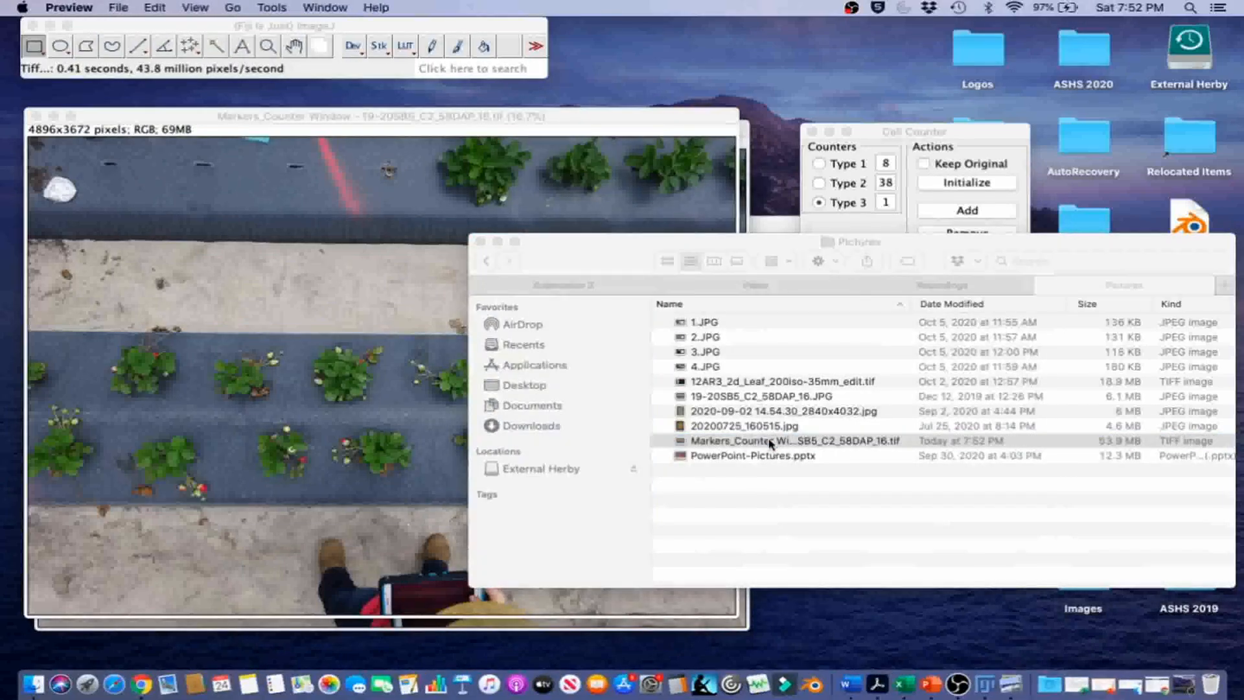
Step: Open the saved TIFF in Preview and zoom in twice to inspect fruit markers
{"action": "left_click", "coordinate": [381, 116]}
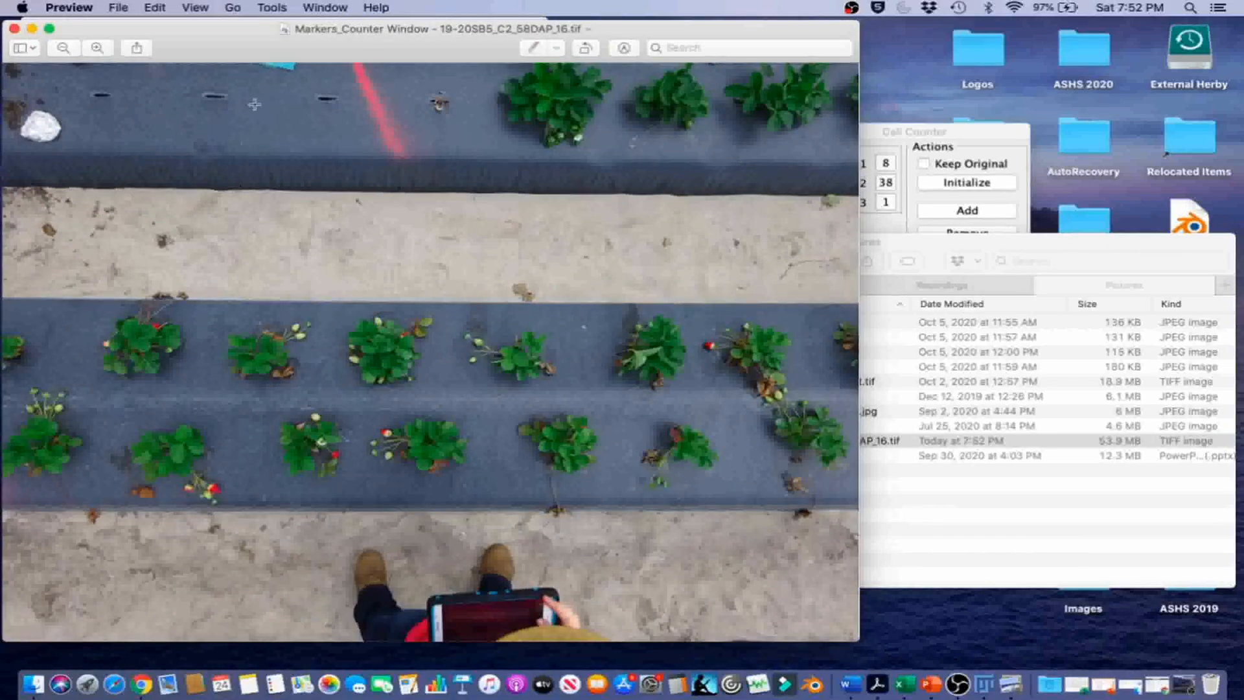
{"action": "left_click", "coordinate": [96, 47]}
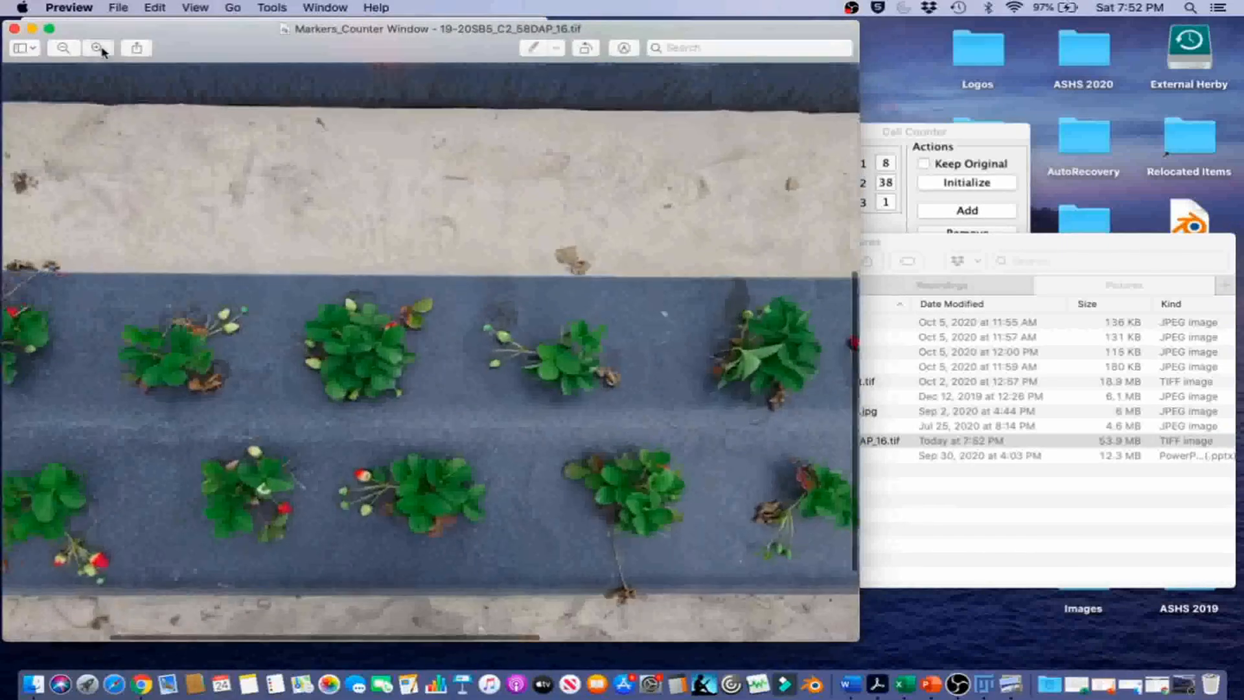
{"action": "left_click", "coordinate": [98, 48]}
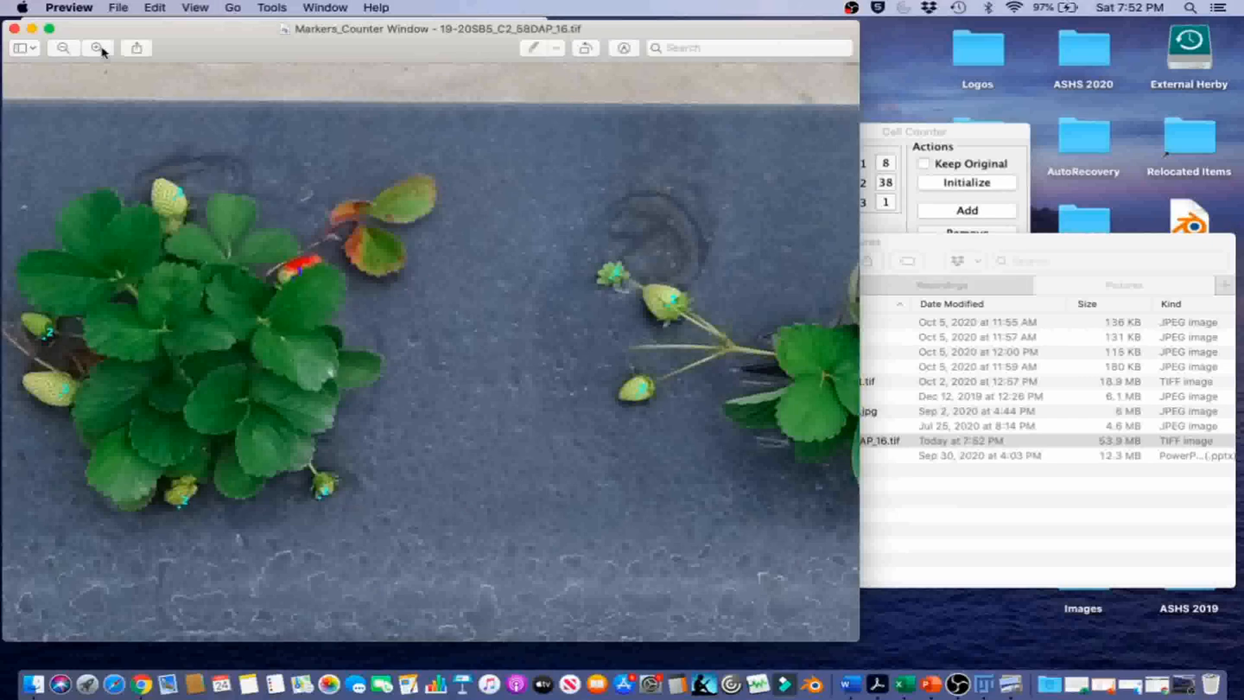